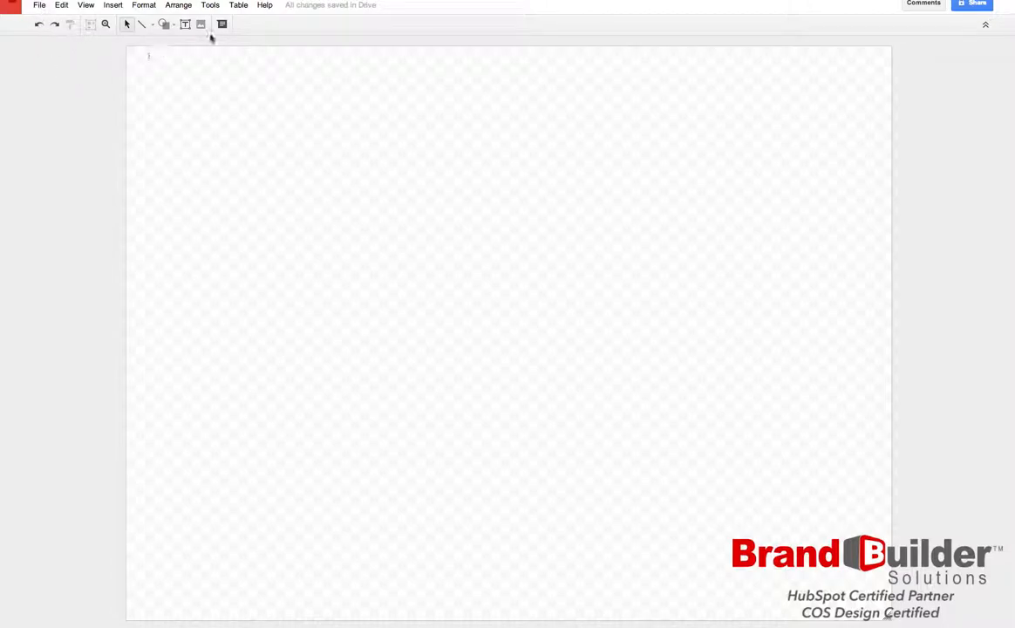
- Draw a button-sized rounded rectangle at the top-left of the blank canvas
left_click(164, 24)
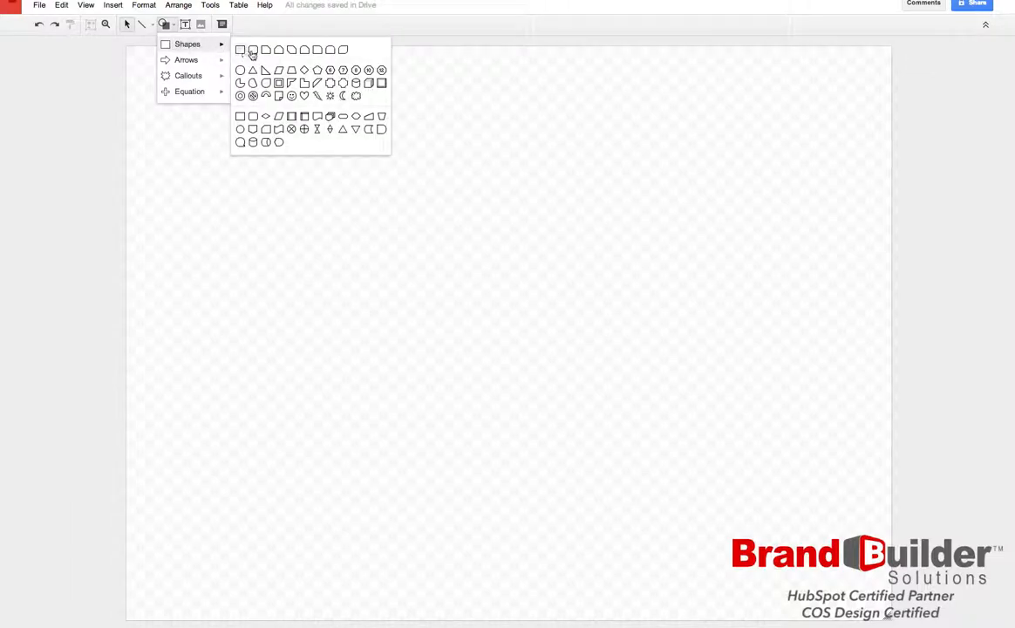
mouse_move(252, 49)
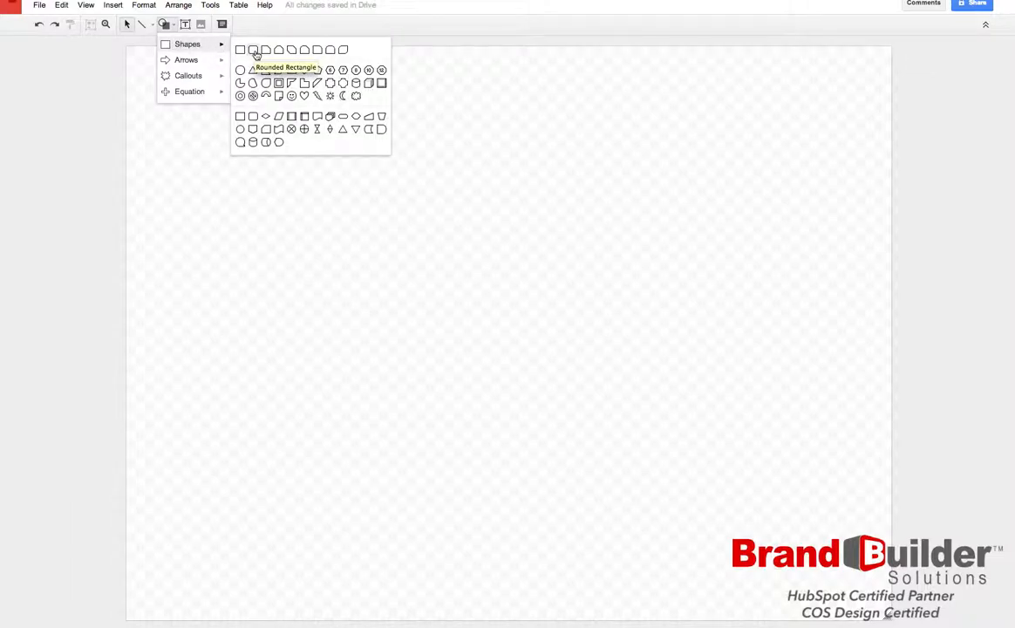
left_click(253, 49)
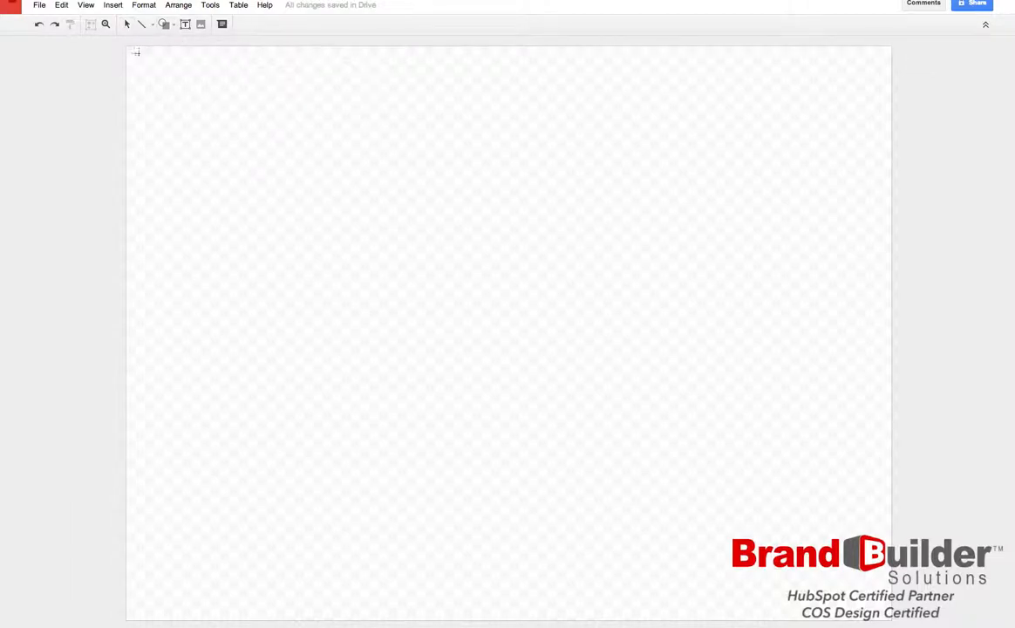
left_click_drag(129, 54, 228, 94)
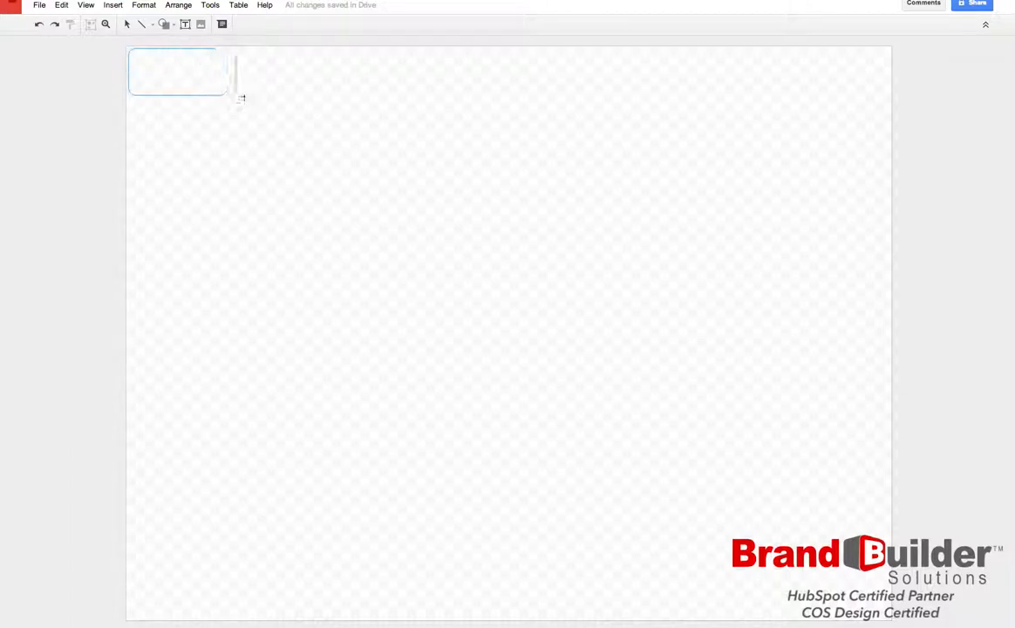
left_click_drag(225, 96, 332, 113)
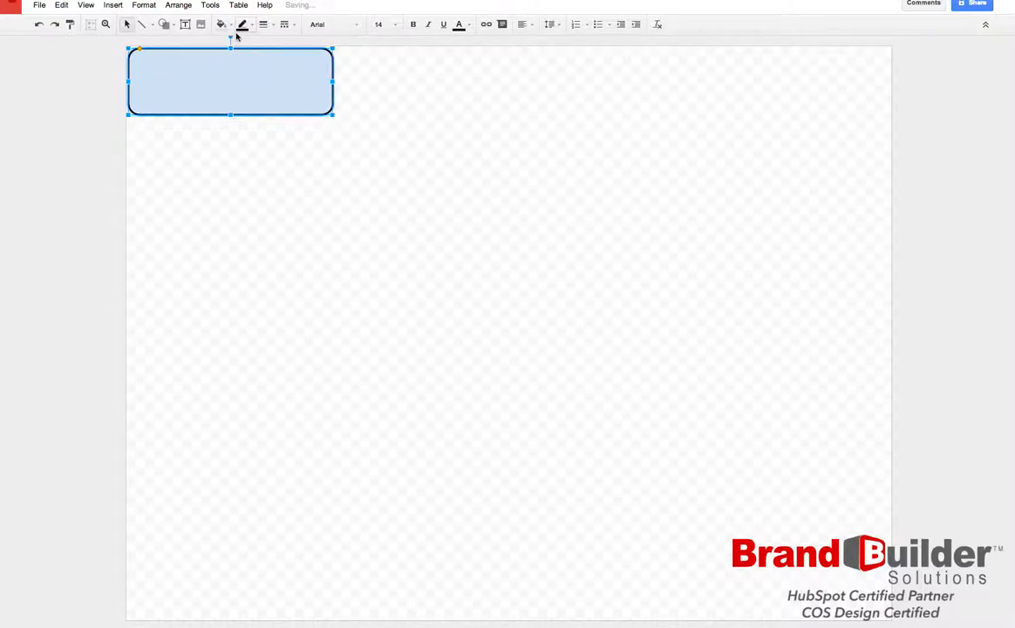
- Fill the rounded rectangle with orange from the Fill color palette
left_click(222, 24)
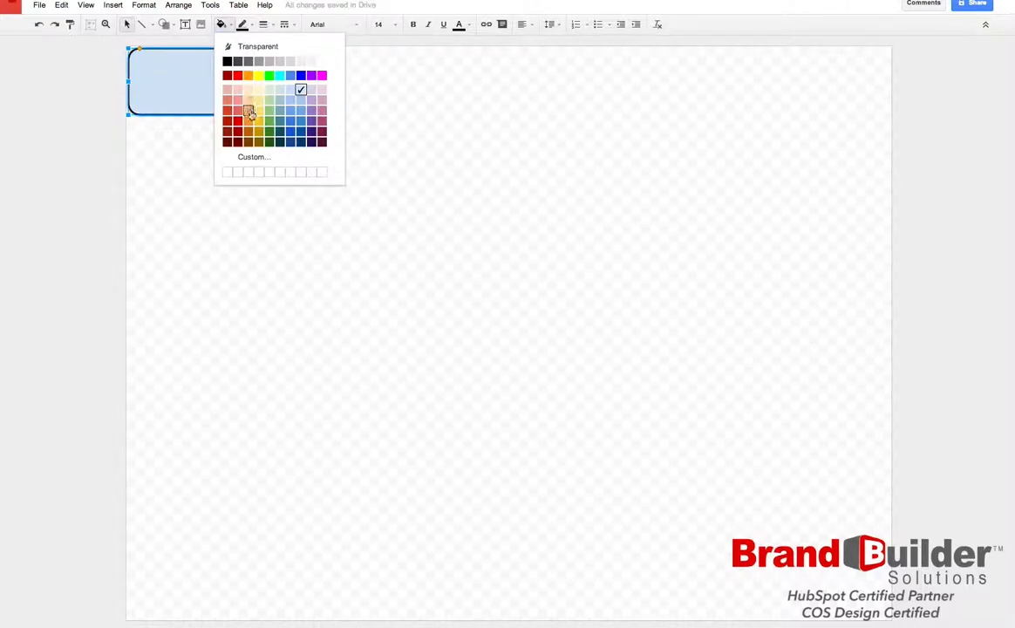
left_click(248, 104)
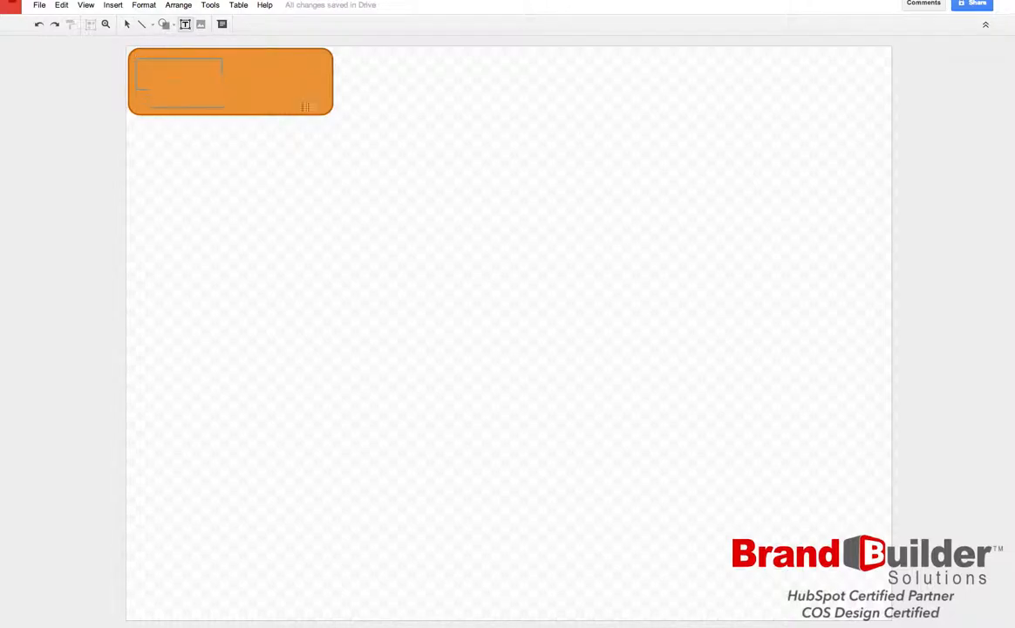
- Add the label 'My New Call to Action' inside the orange button
left_click(230, 82)
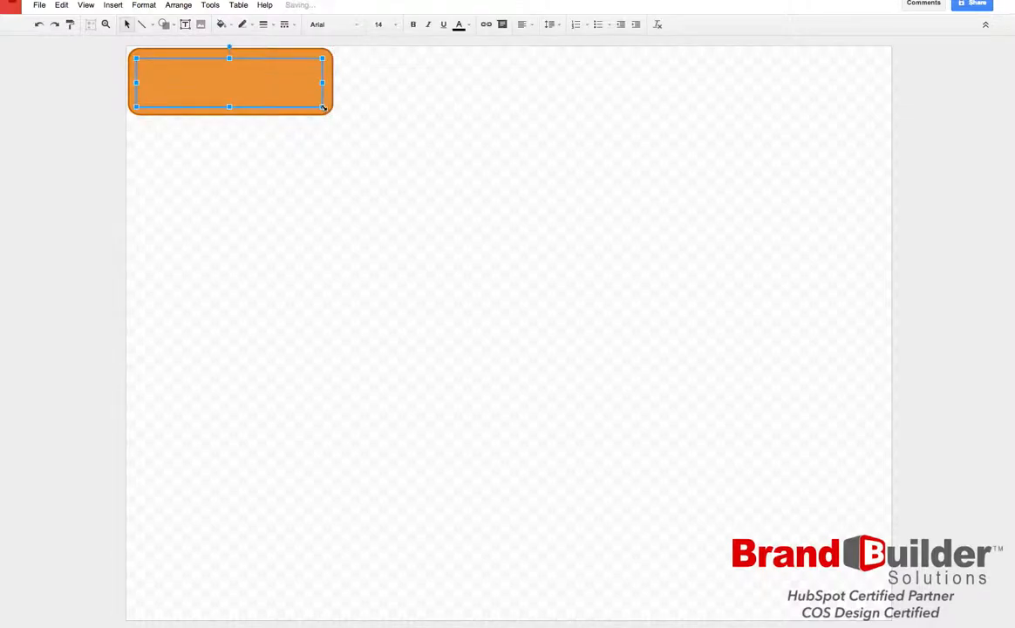
type("My New Cal")
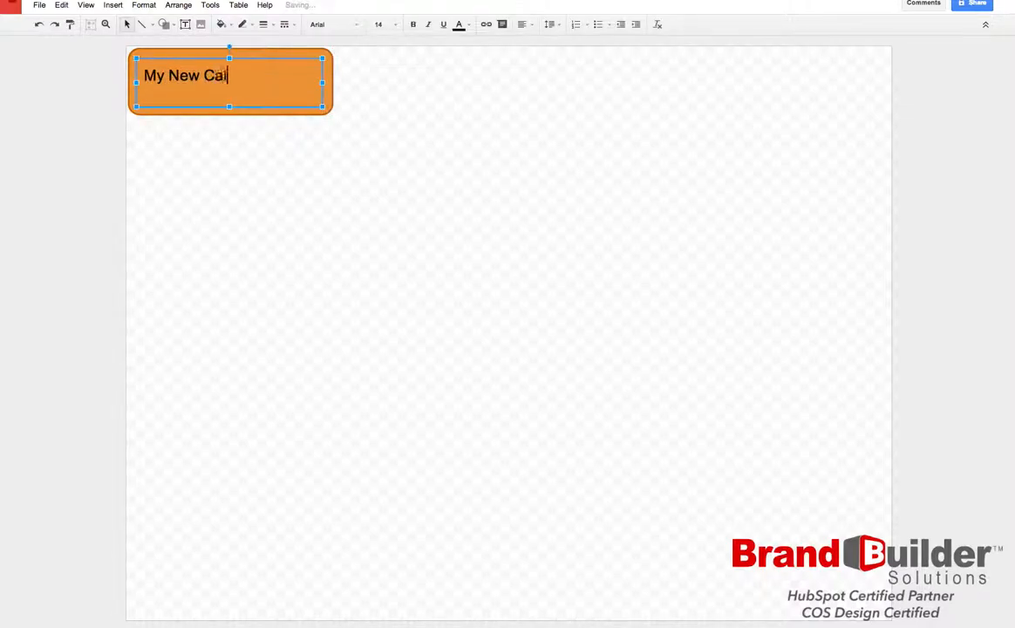
type("l to Action")
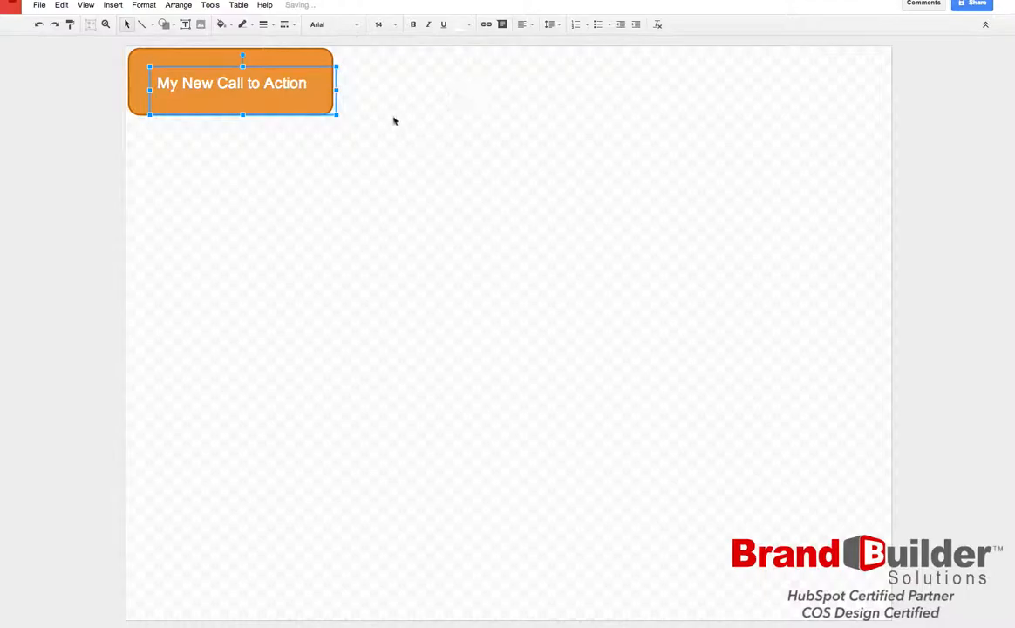
- Adjust the label's font size larger, then slightly smaller so it fits on one line
left_click(379, 25)
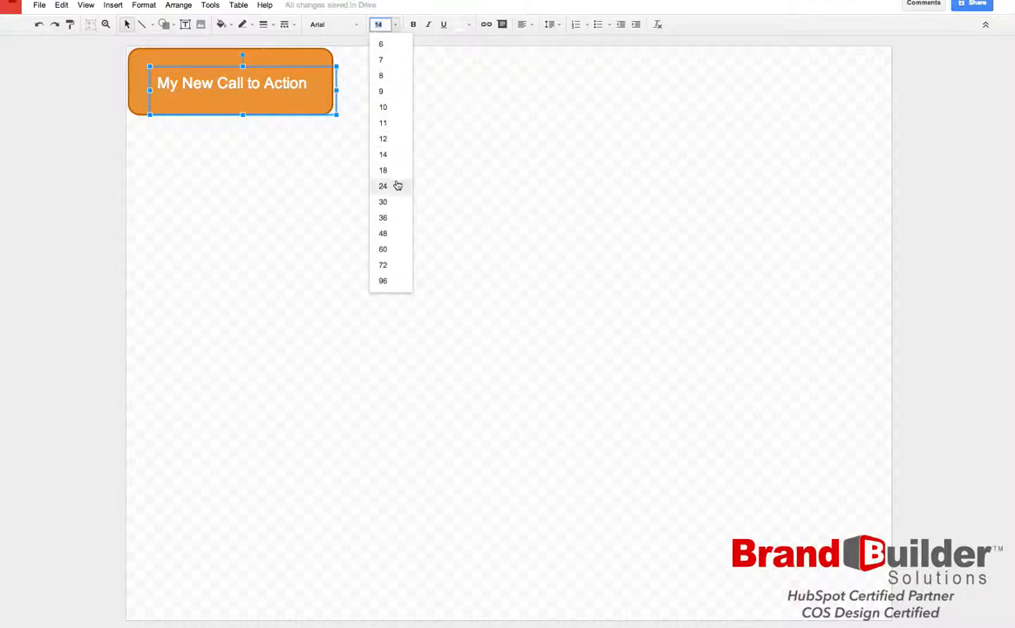
left_click(384, 185)
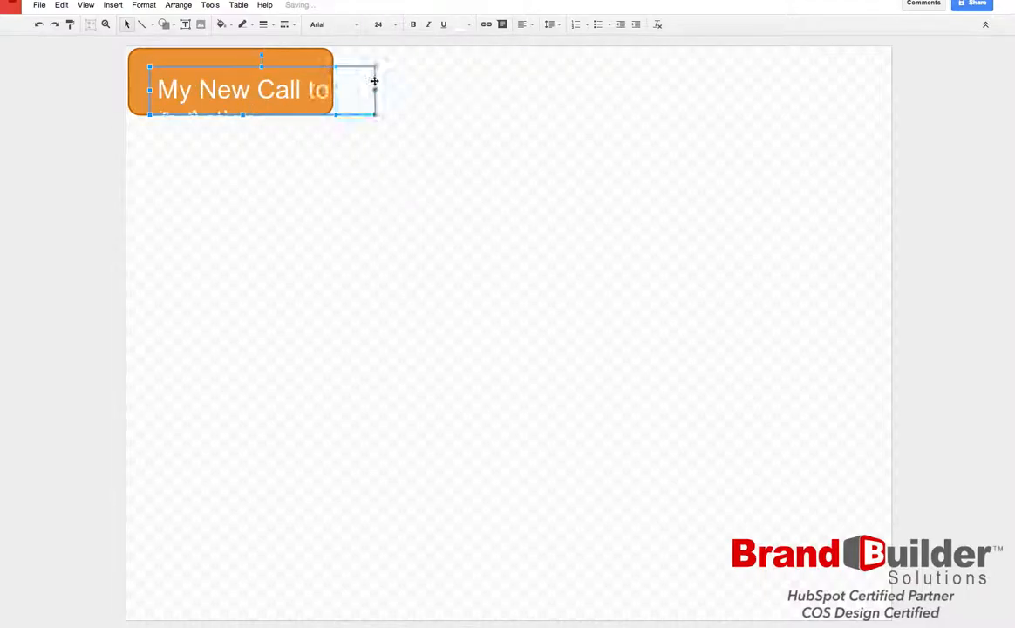
left_click(377, 24)
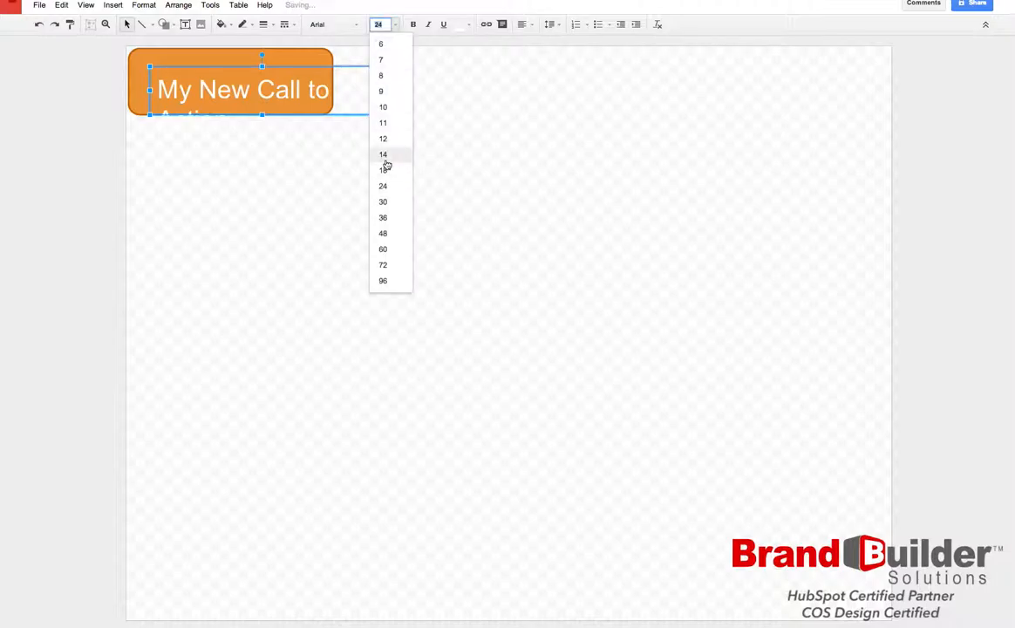
left_click(382, 171)
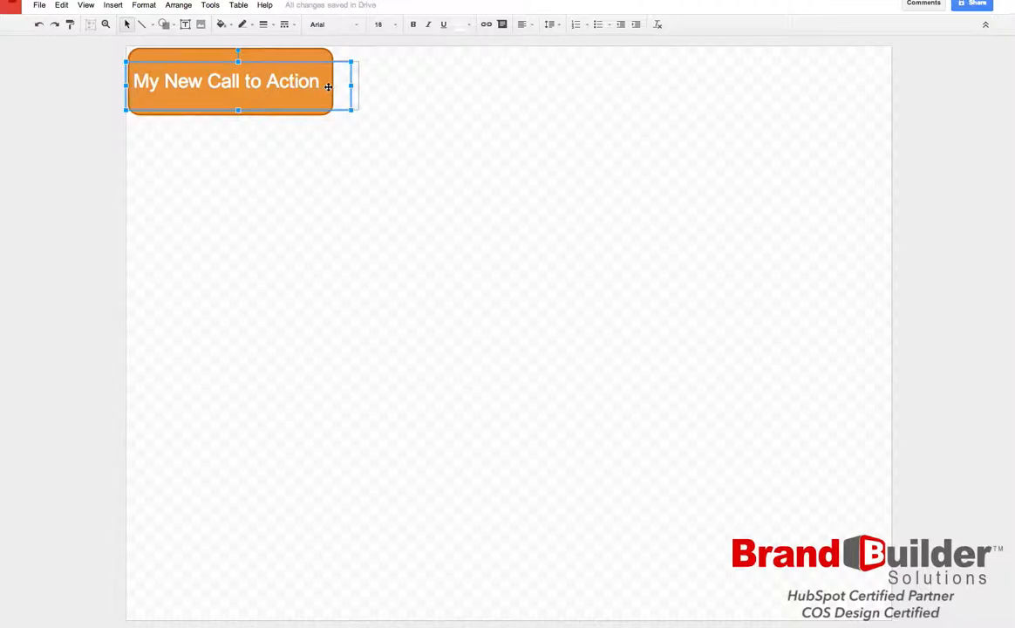
left_click(419, 112)
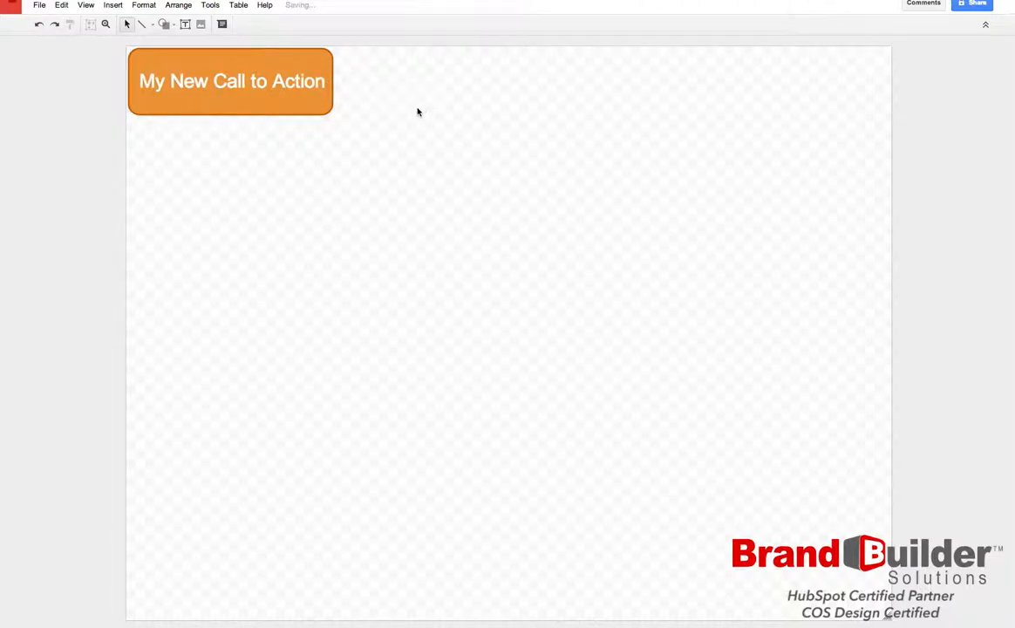
mouse_move(370, 154)
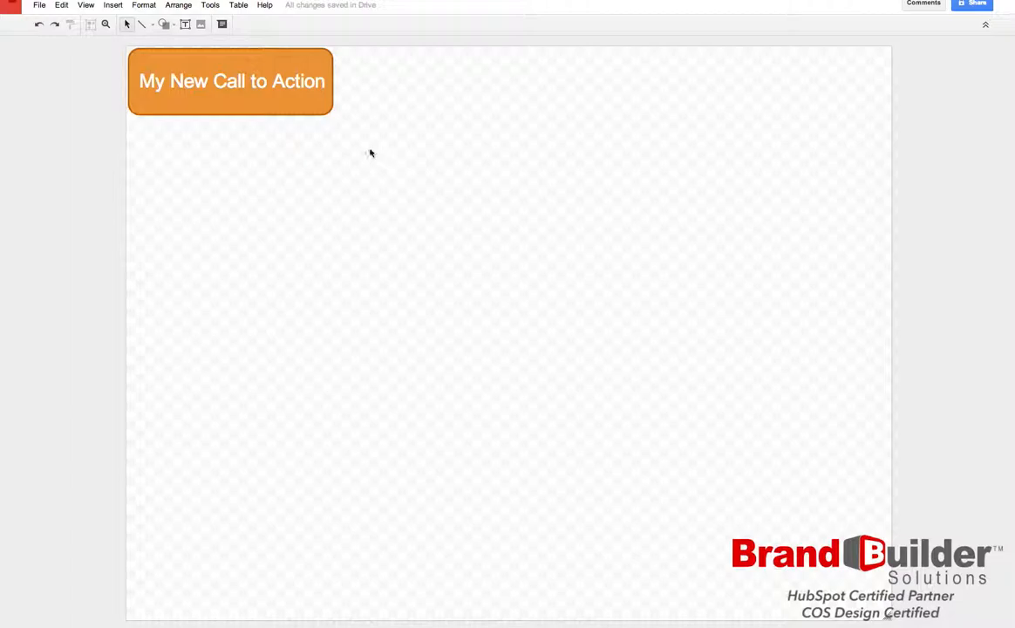
- Select the button with its label and crop the canvas tightly around it
left_click_drag(216, 98, 358, 153)
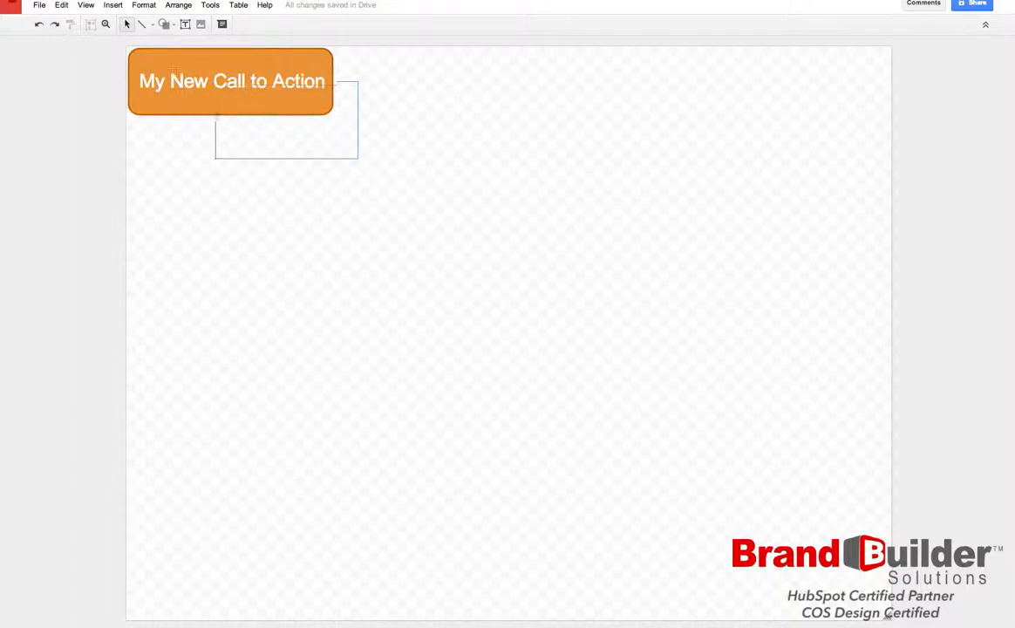
left_click(231, 81)
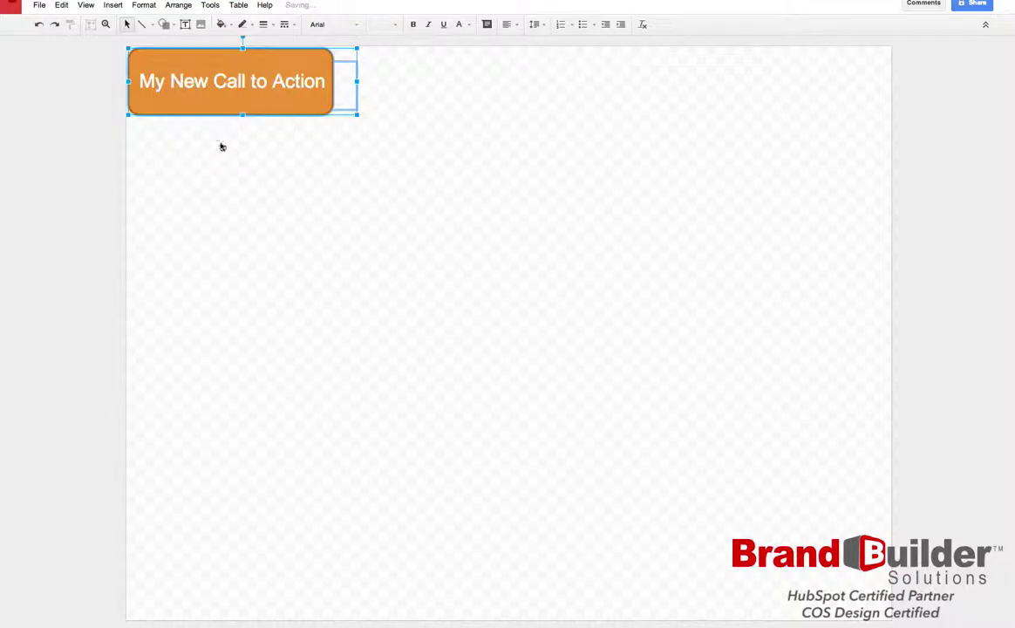
mouse_move(314, 180)
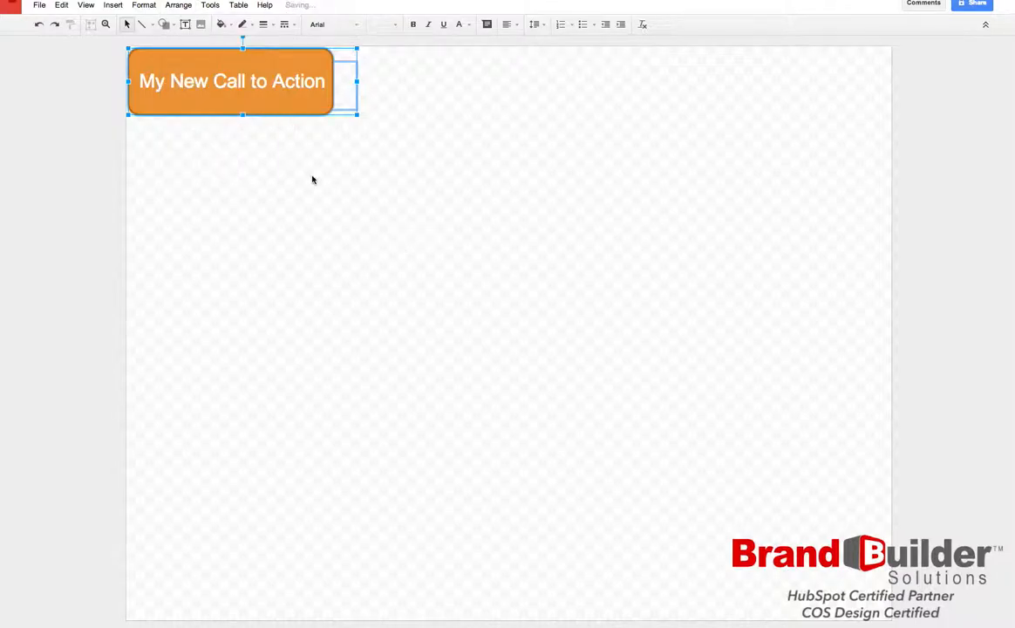
left_click(863, 513)
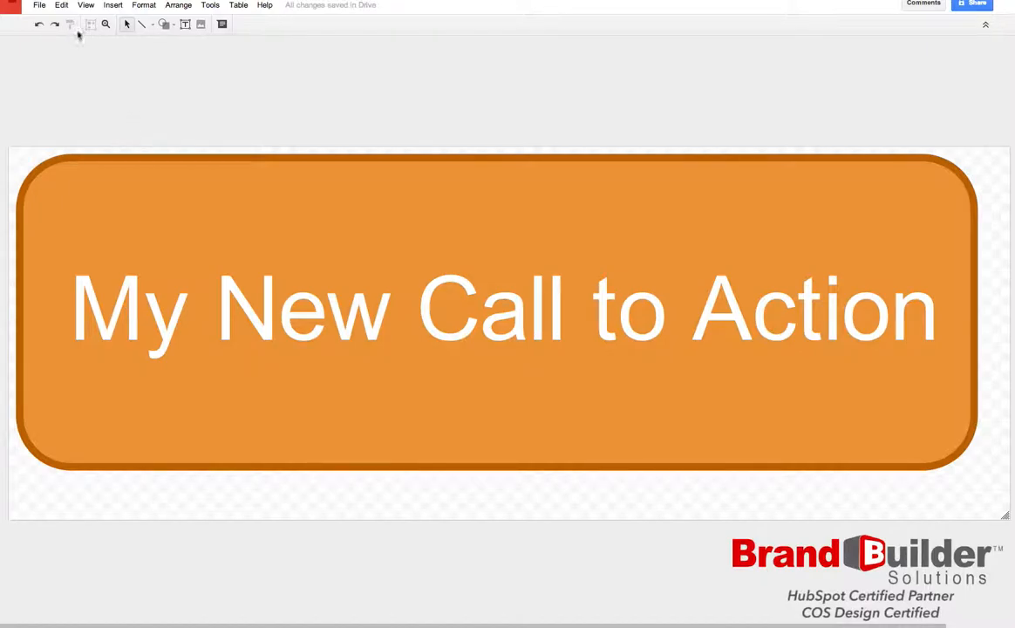
mouse_move(38, 7)
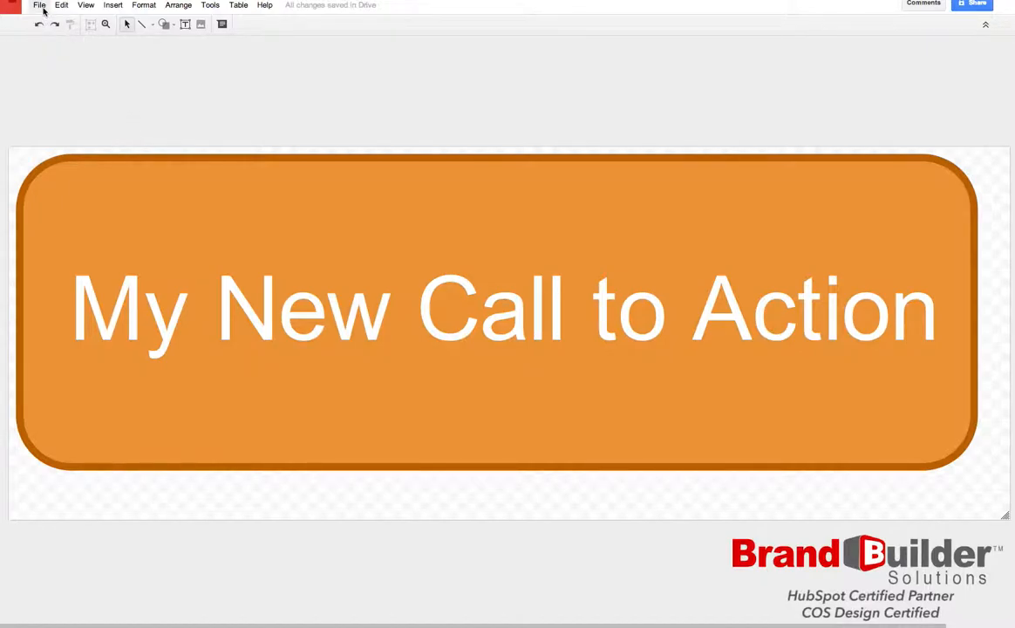
left_click(39, 5)
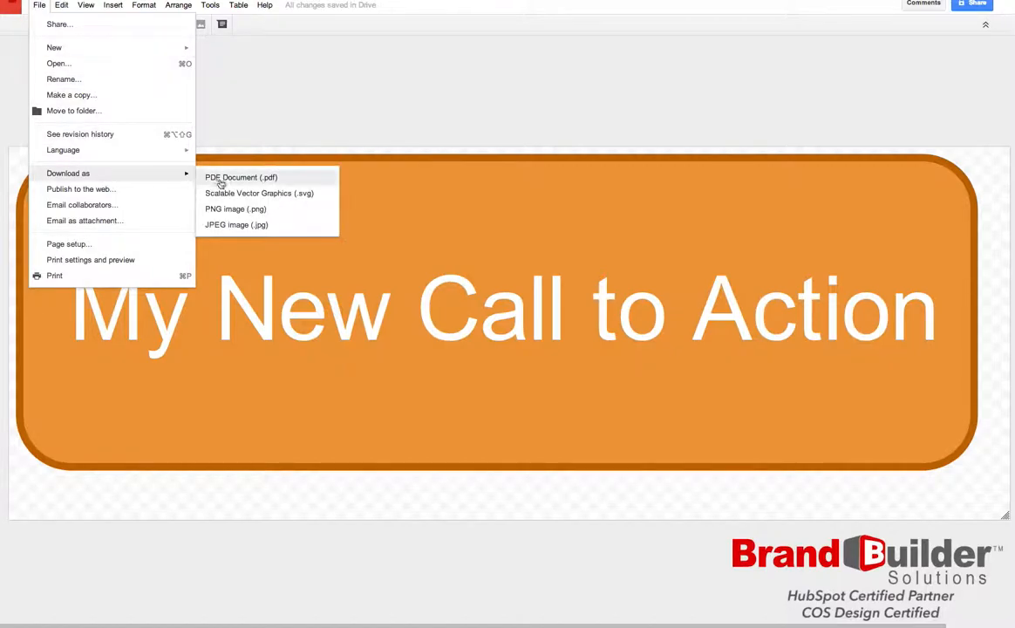
mouse_move(280, 215)
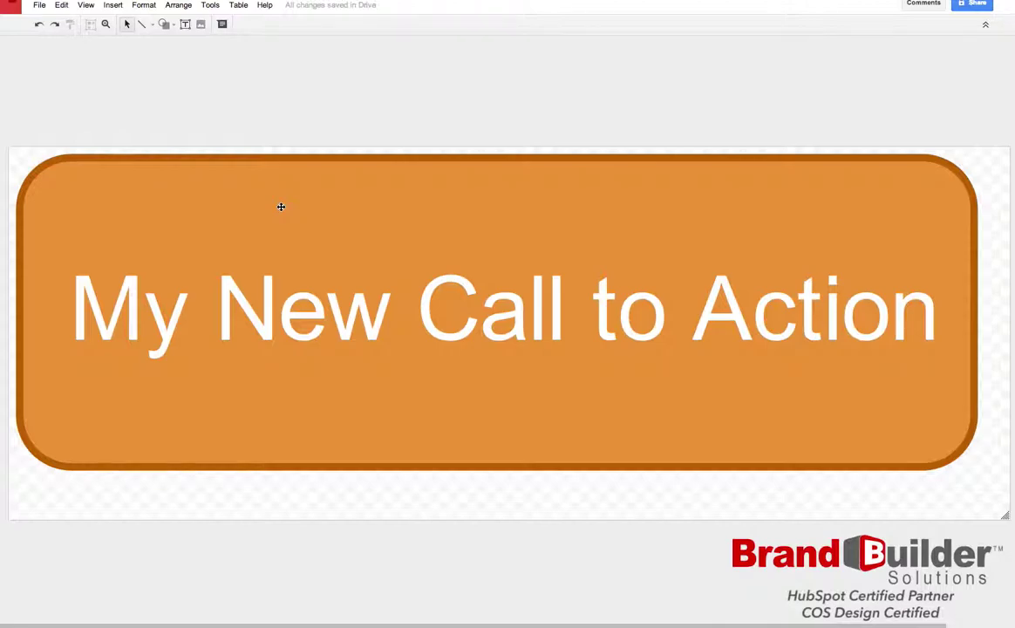
mouse_move(281, 206)
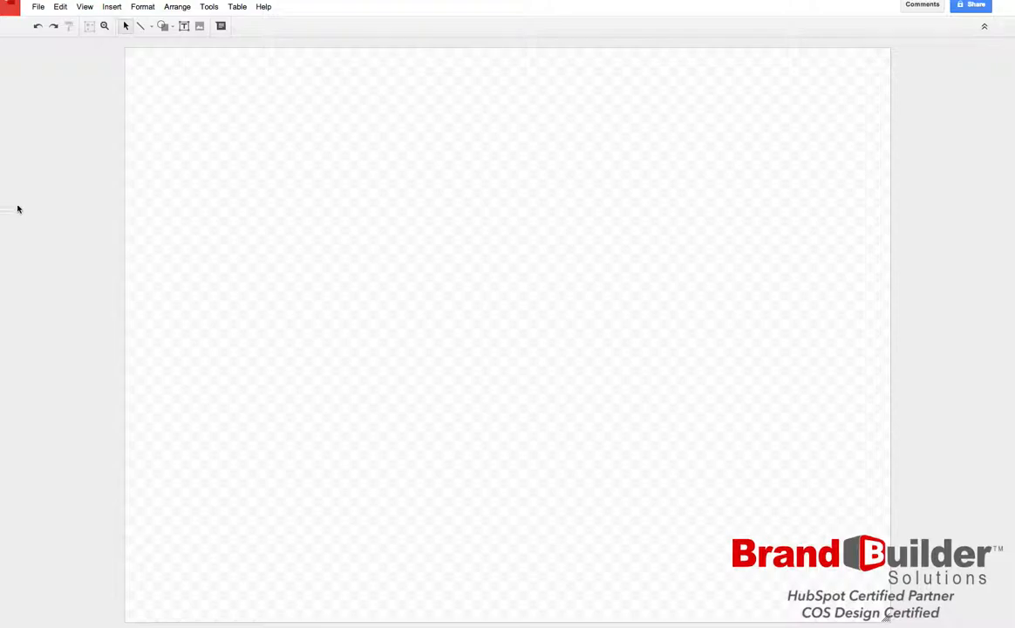
mouse_move(52, 83)
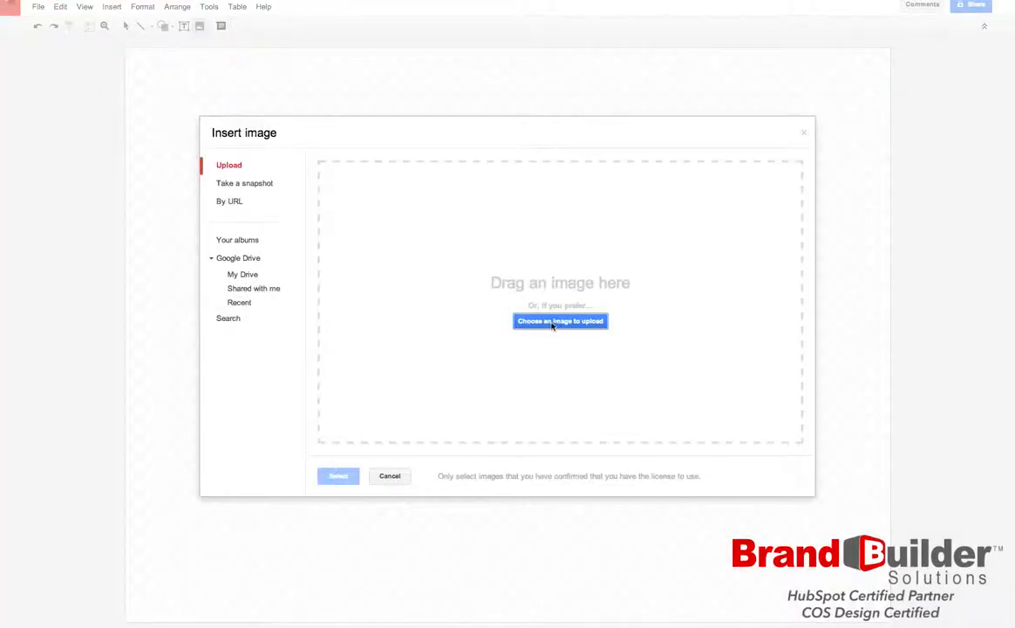
- Upload Square_Ebook_Orange.png from the computer onto the new canvas
left_click(560, 321)
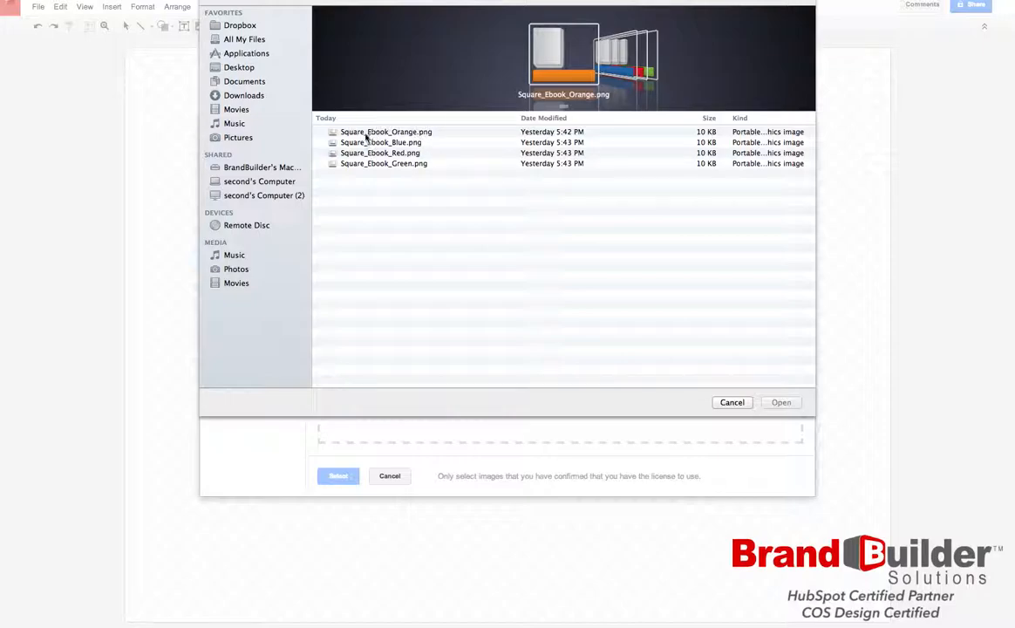
left_click(388, 133)
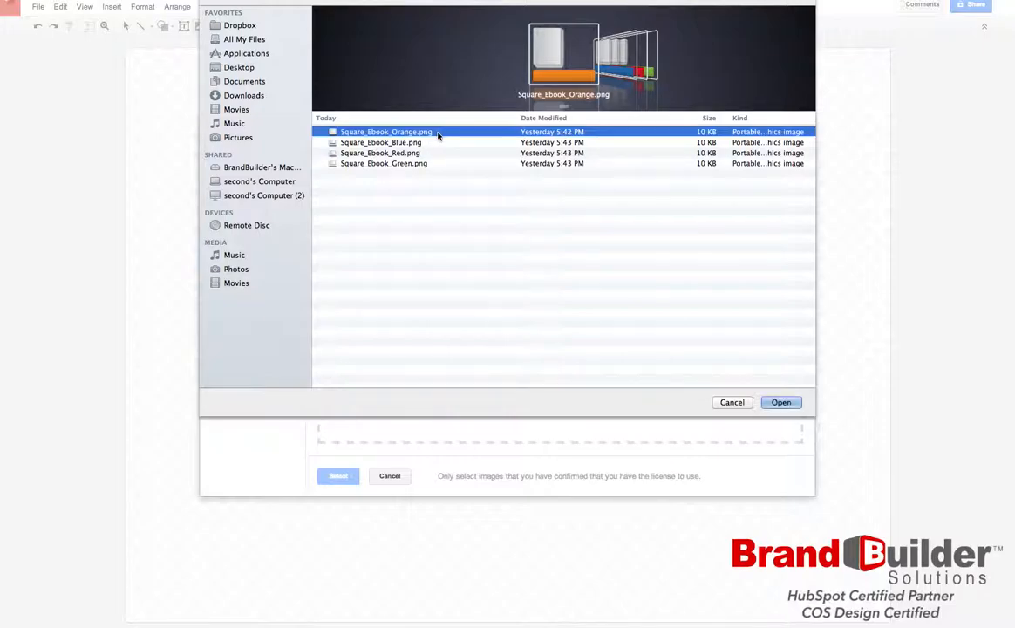
left_click(781, 401)
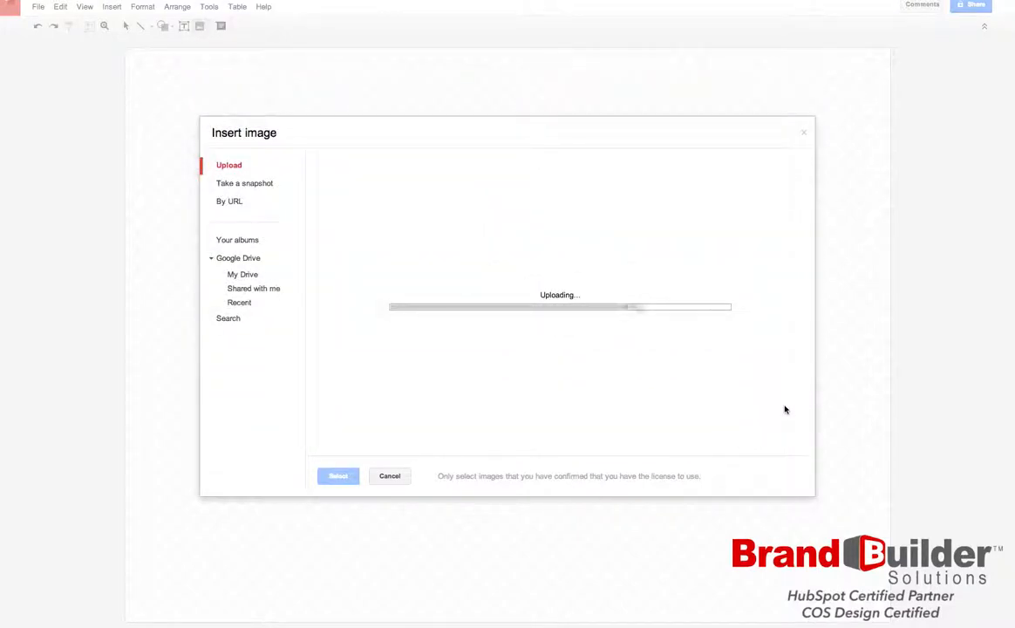
left_click(338, 476)
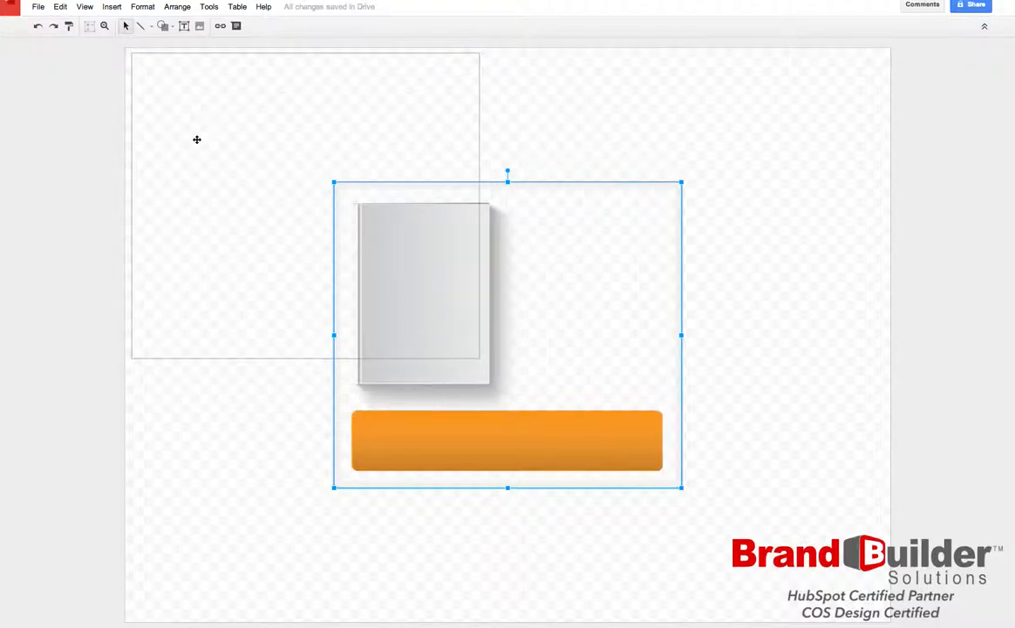
- Move the book and button to the top-left corner and start text in the orange button
left_click_drag(507, 335, 305, 206)
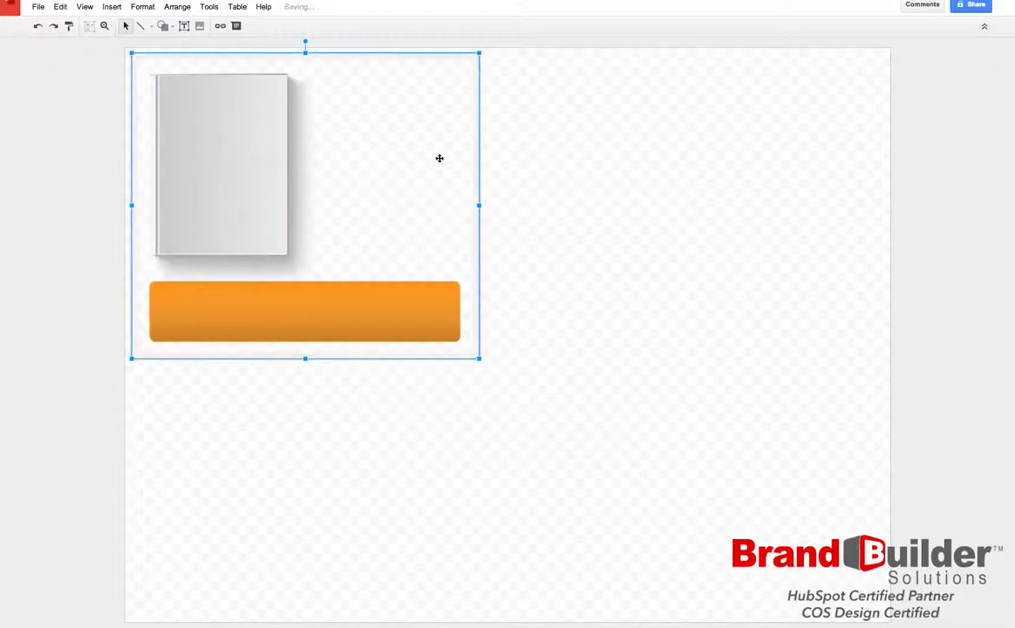
double_click(305, 310)
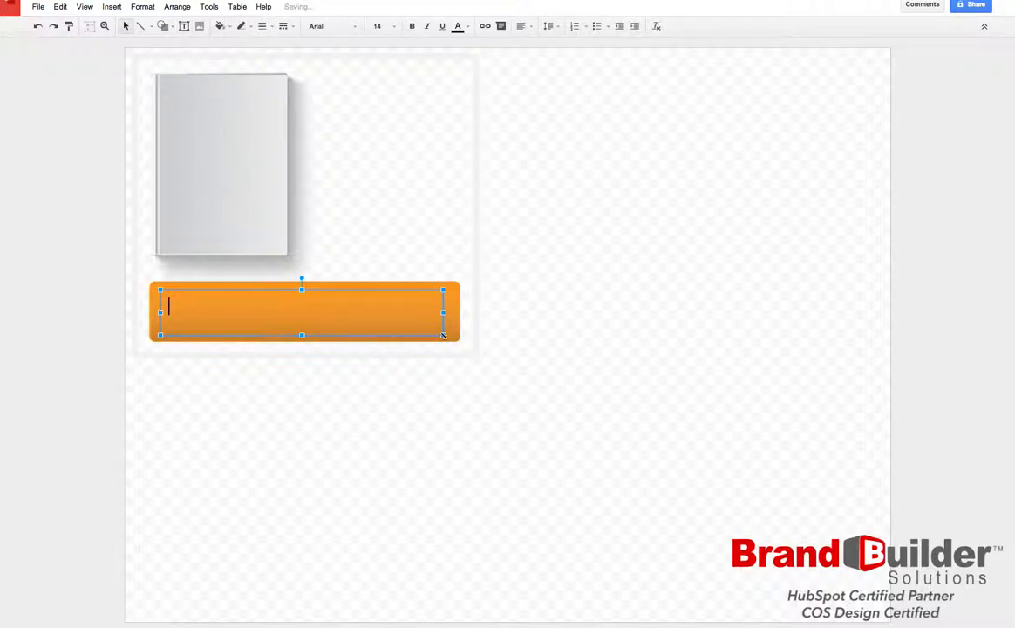
- Label the orange button 'Download Our Ebook' and centre the text
type("Download O")
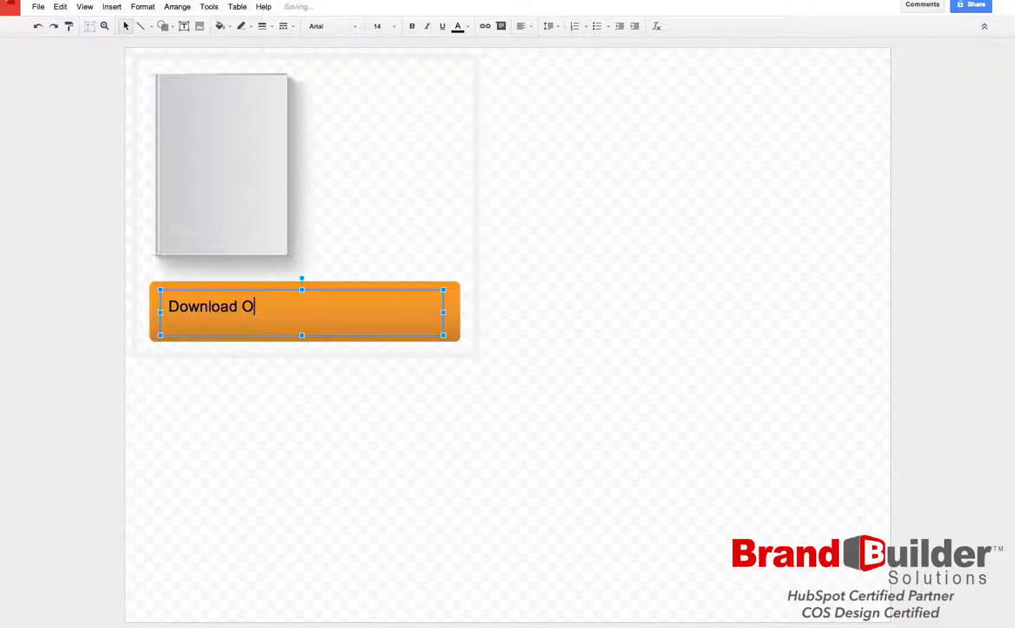
type("ur Ebook")
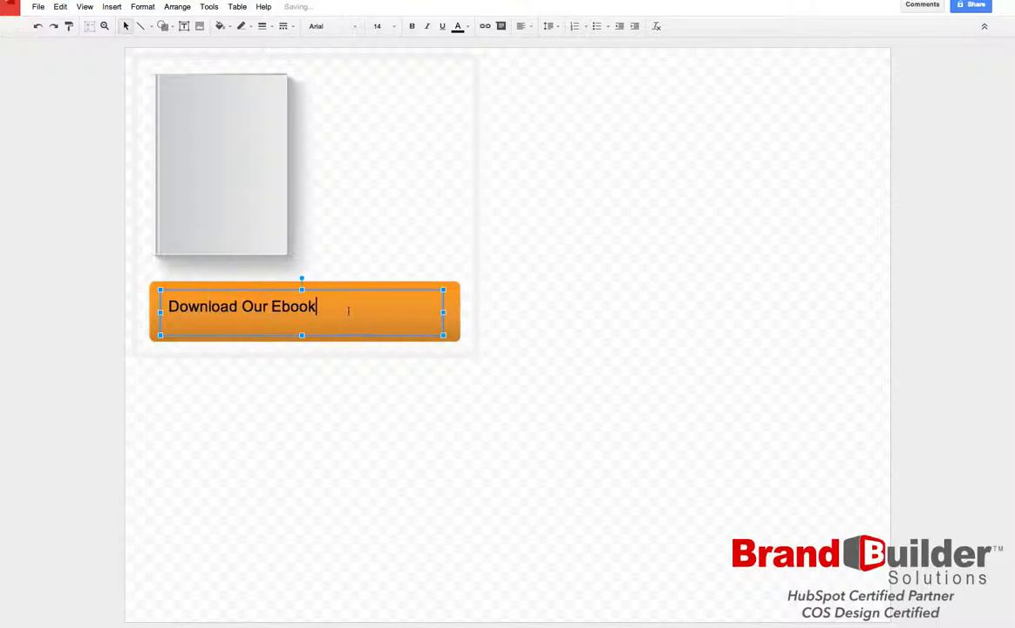
left_click(519, 26)
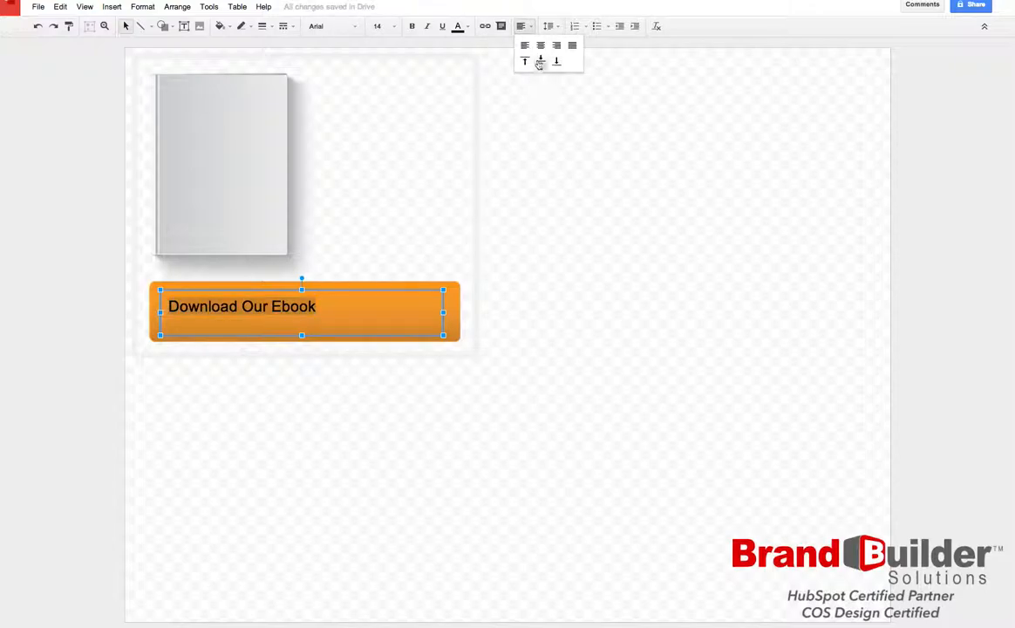
left_click(457, 27)
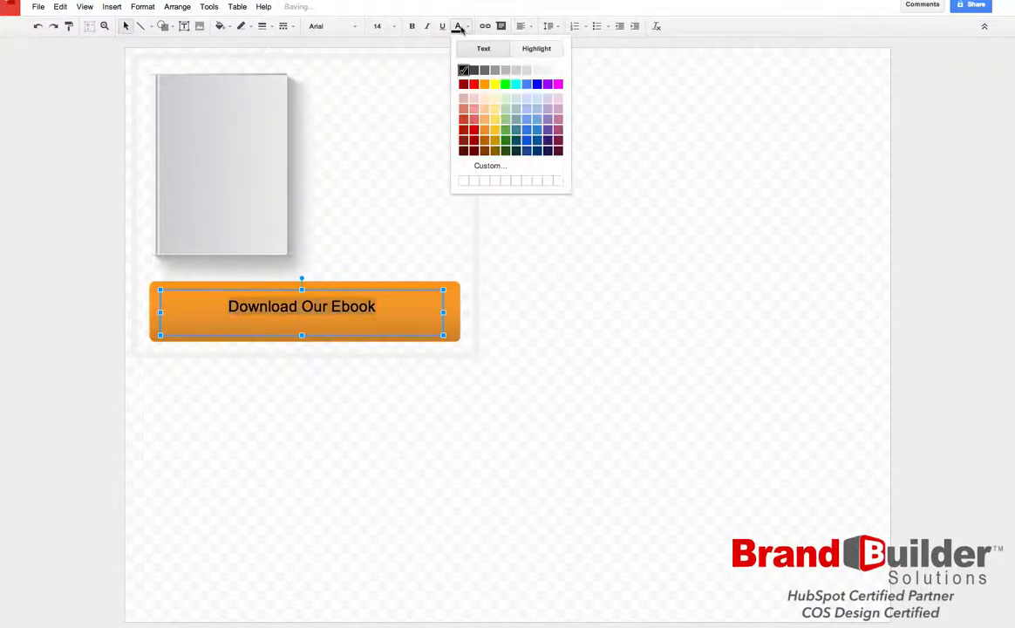
- Make the button label white and larger, then check it on the button
left_click(377, 26)
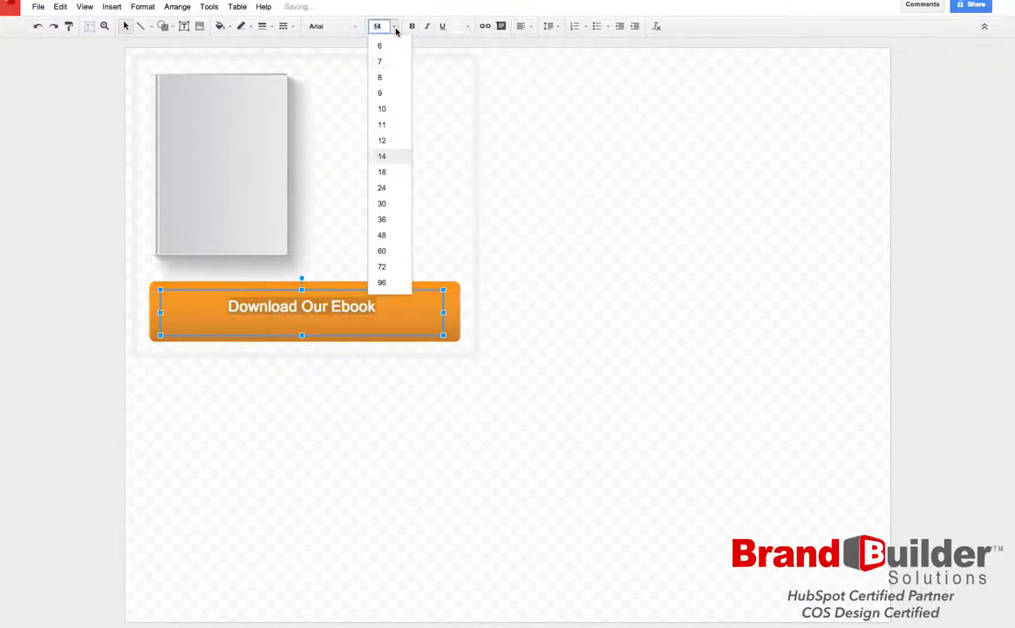
left_click(380, 172)
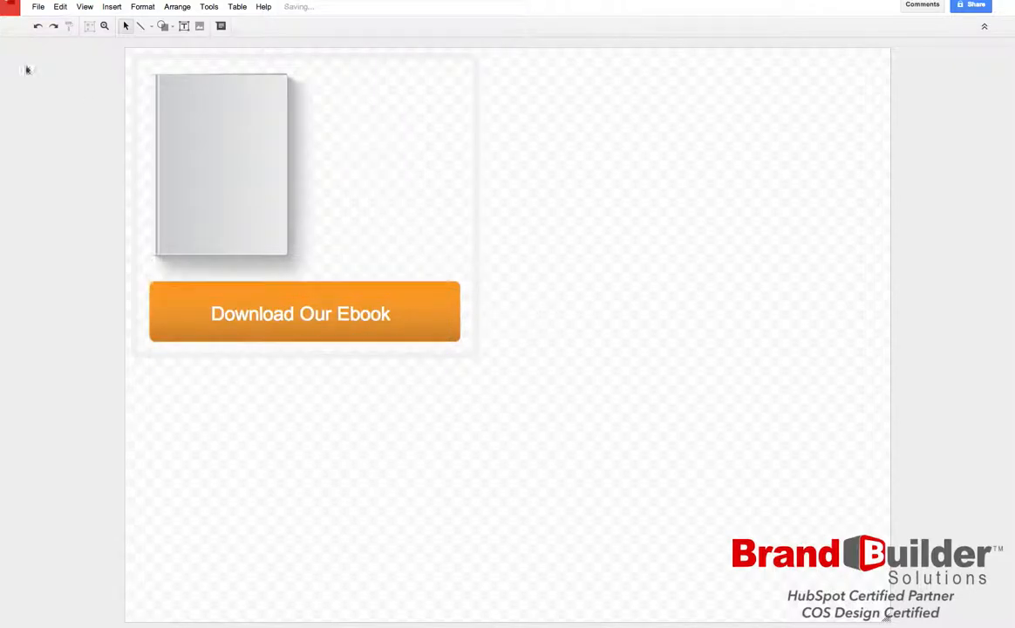
left_click(300, 314)
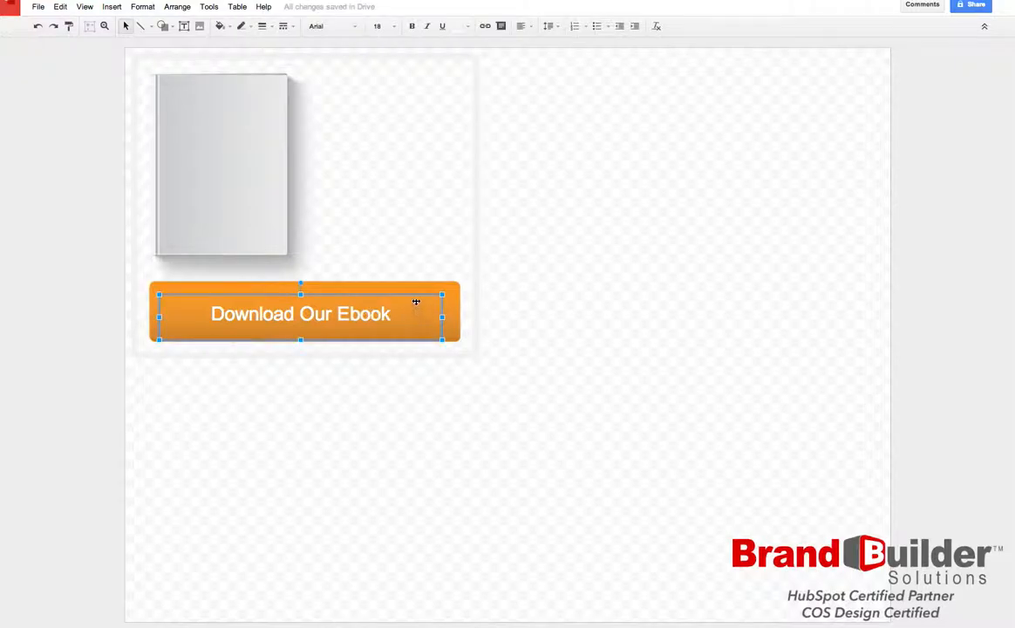
left_click(104, 99)
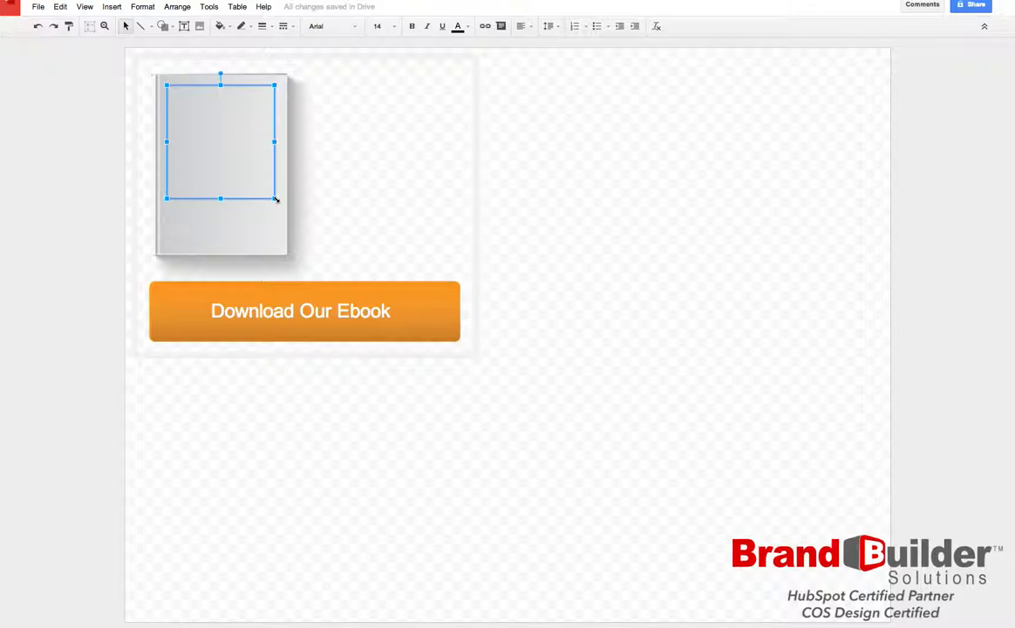
- Type the title 'Our Latest Ebook' on the book cover and centre it
type("Our Latest")
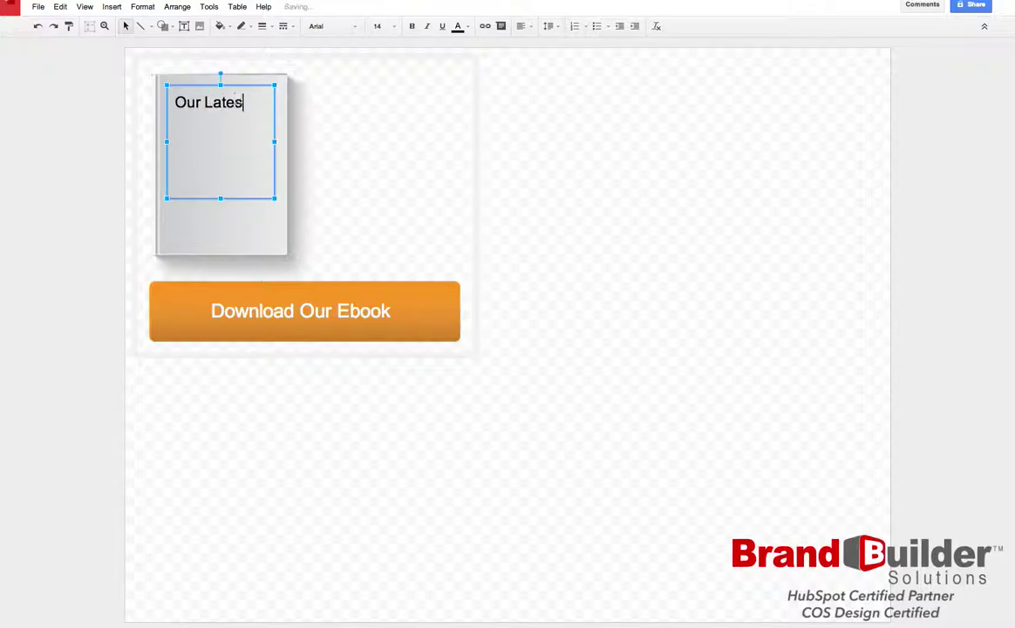
type("t Ebook")
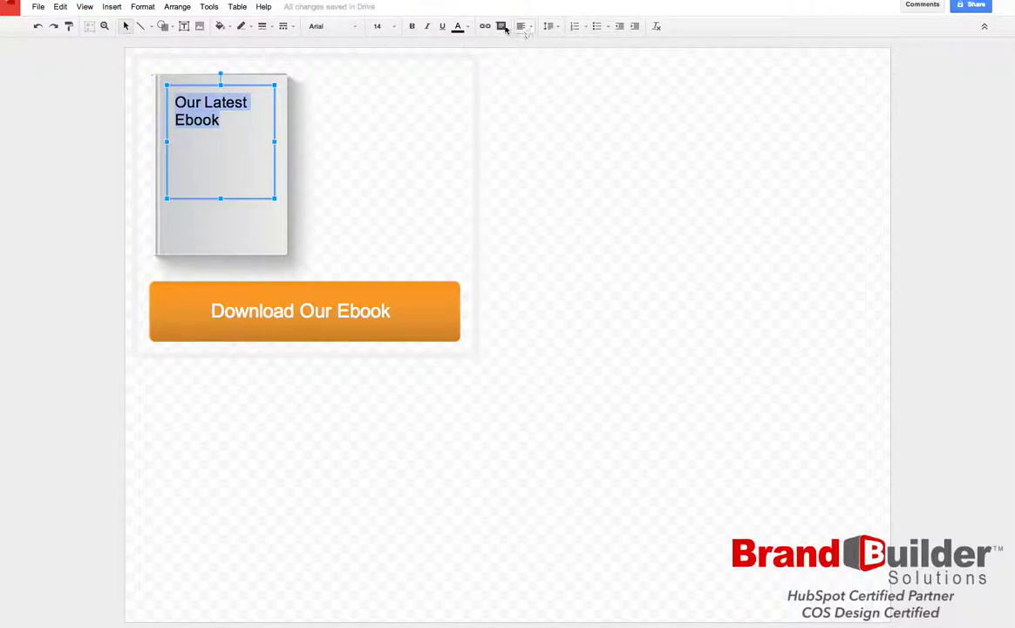
left_click(520, 26)
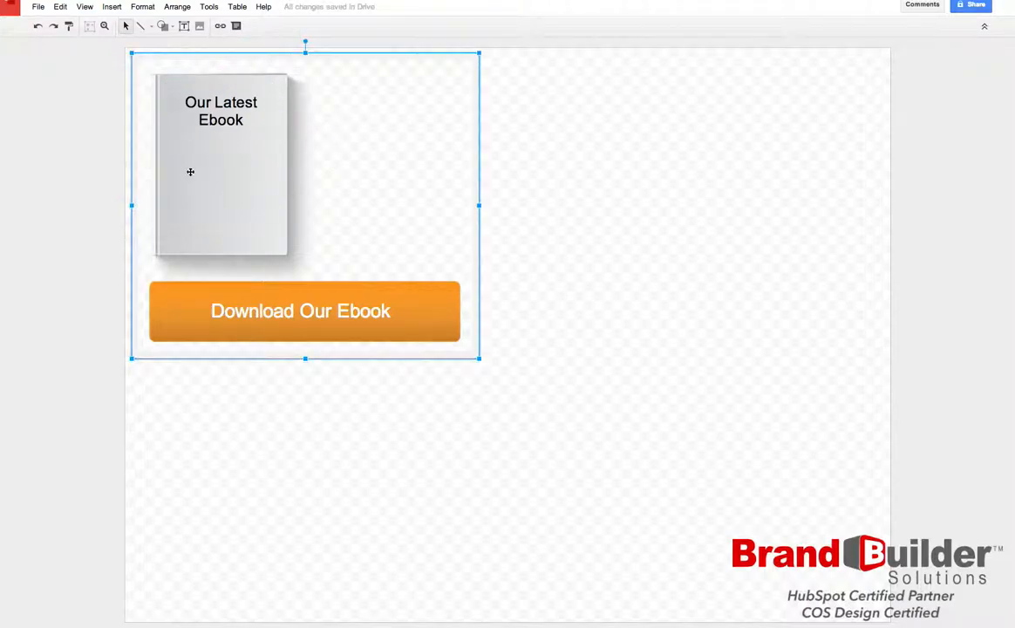
- Insert a smiley face shape on the book and fill it light blue
left_click(143, 7)
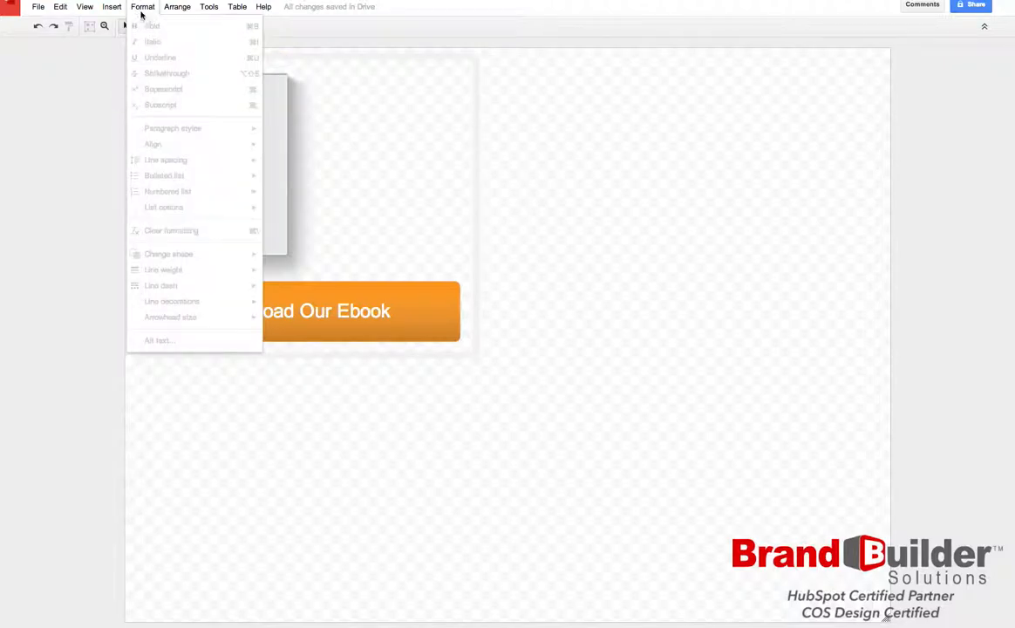
left_click(111, 7)
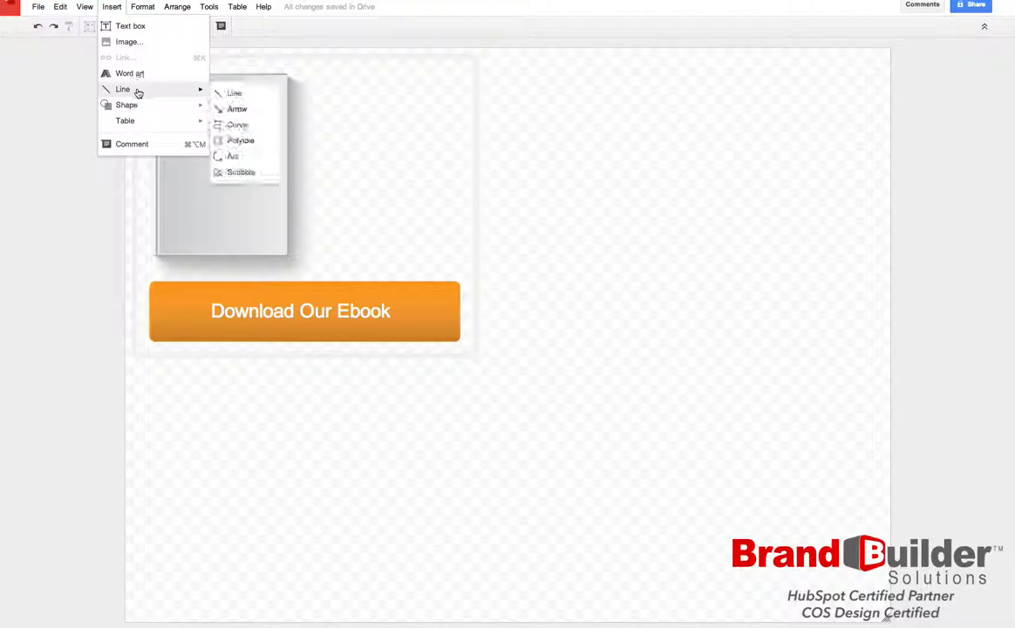
mouse_move(125, 105)
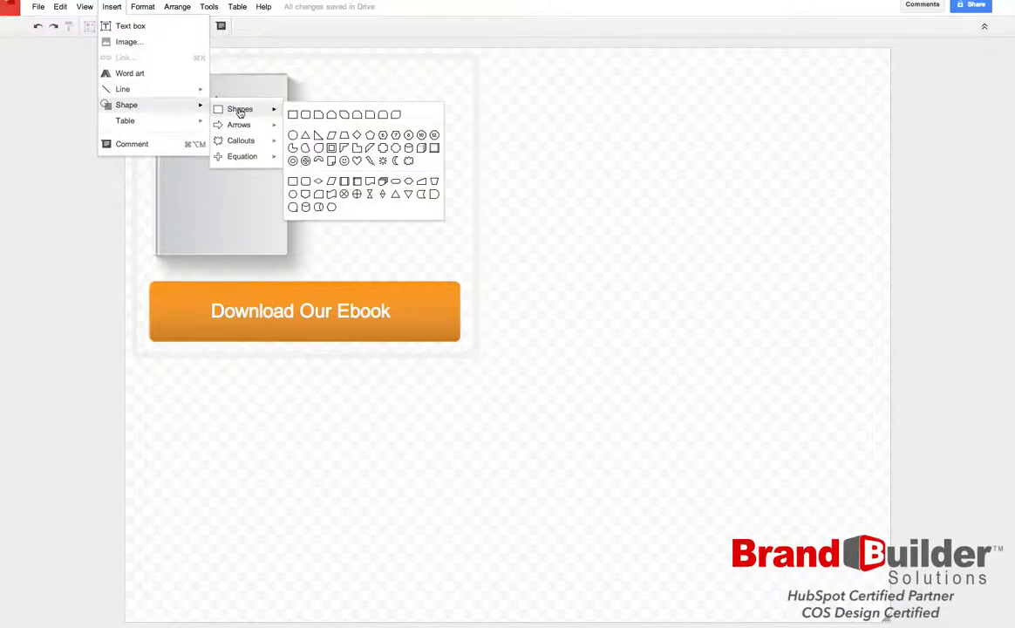
mouse_move(345, 164)
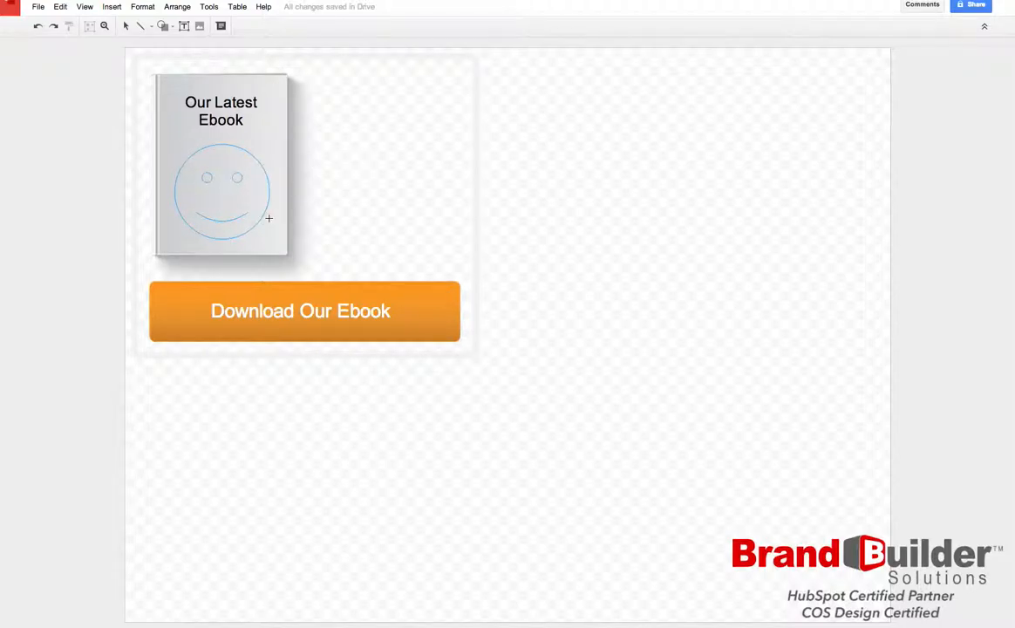
left_click(224, 185)
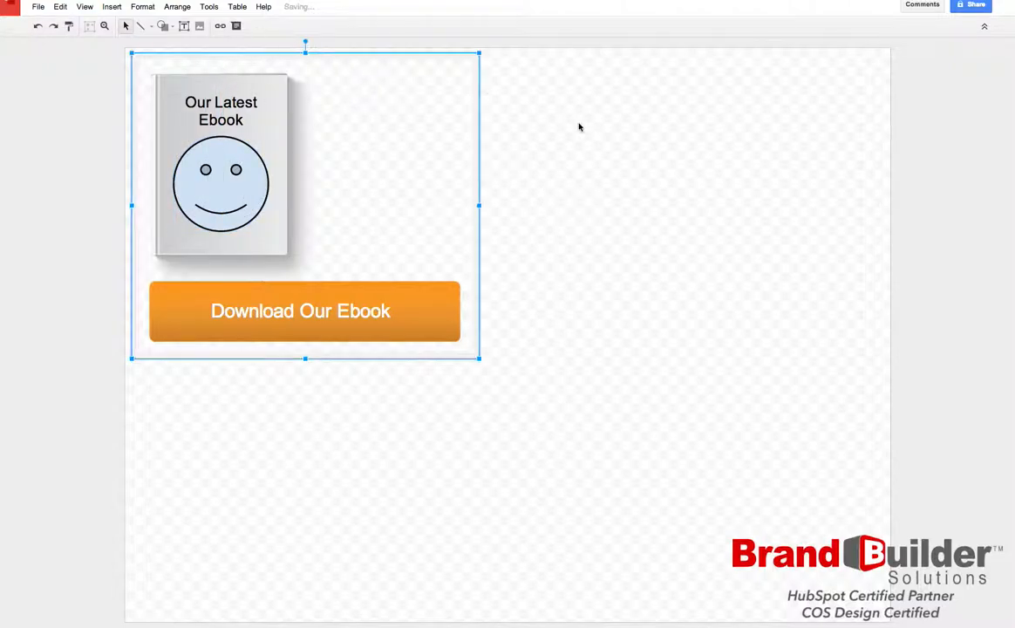
left_click(579, 127)
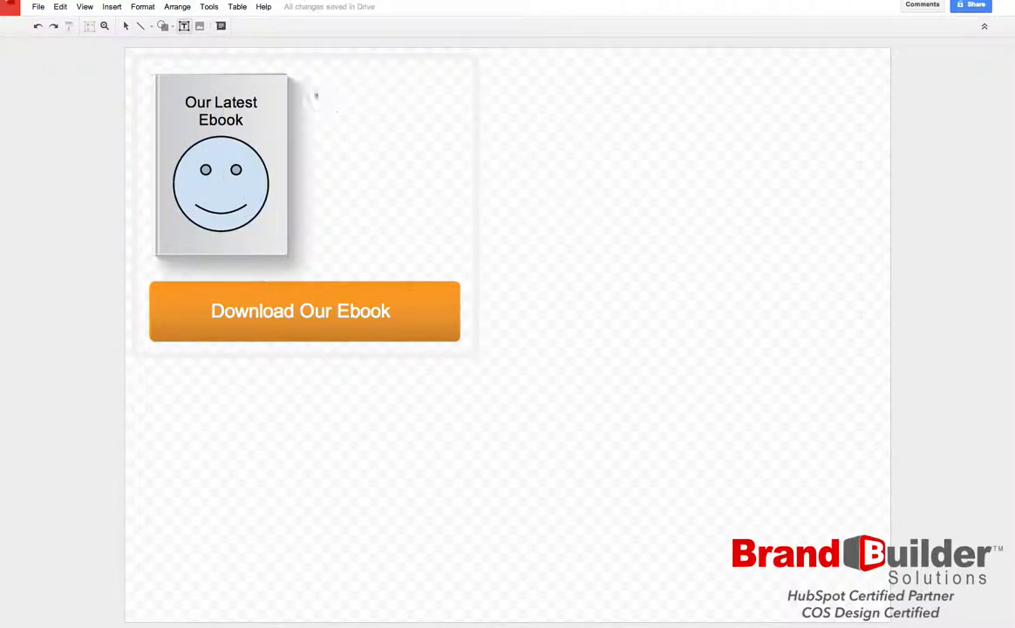
- Type 'Get this great resource today by clicking the link below!' beside the book
type("Ge")
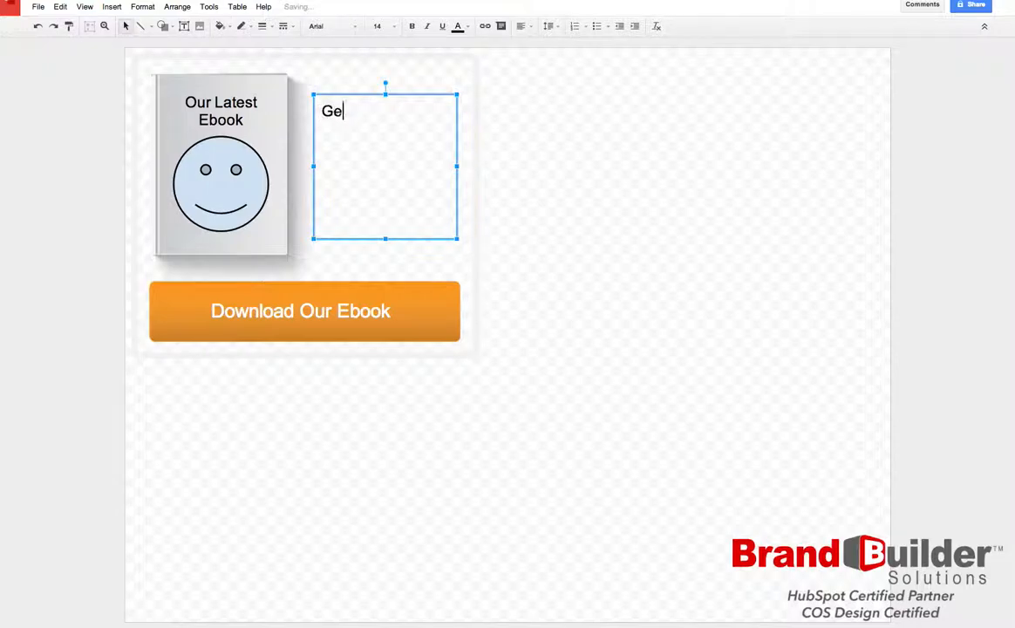
type("t this great")
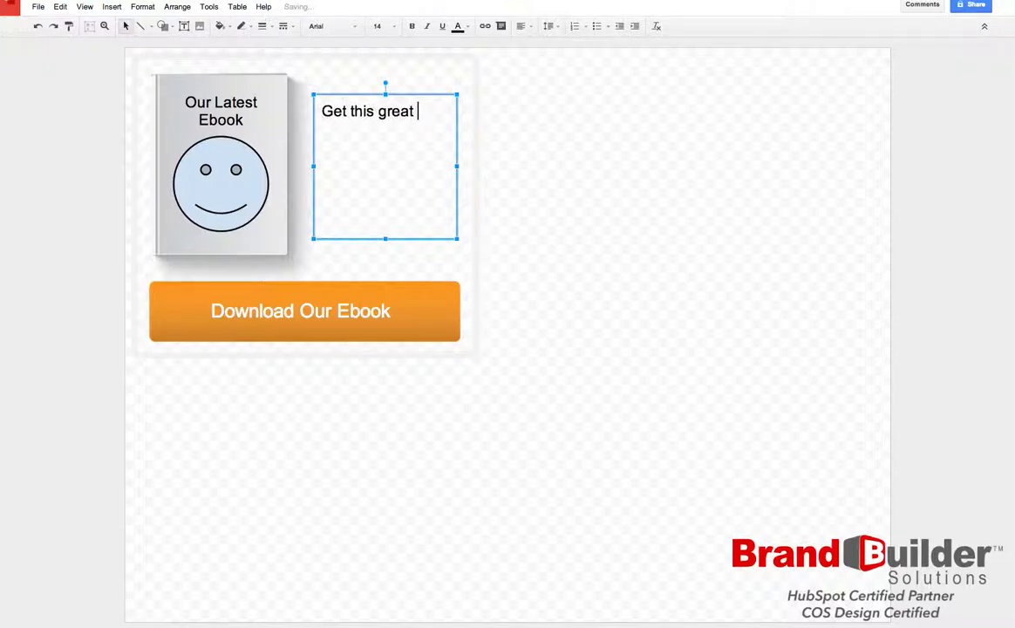
type("resource today")
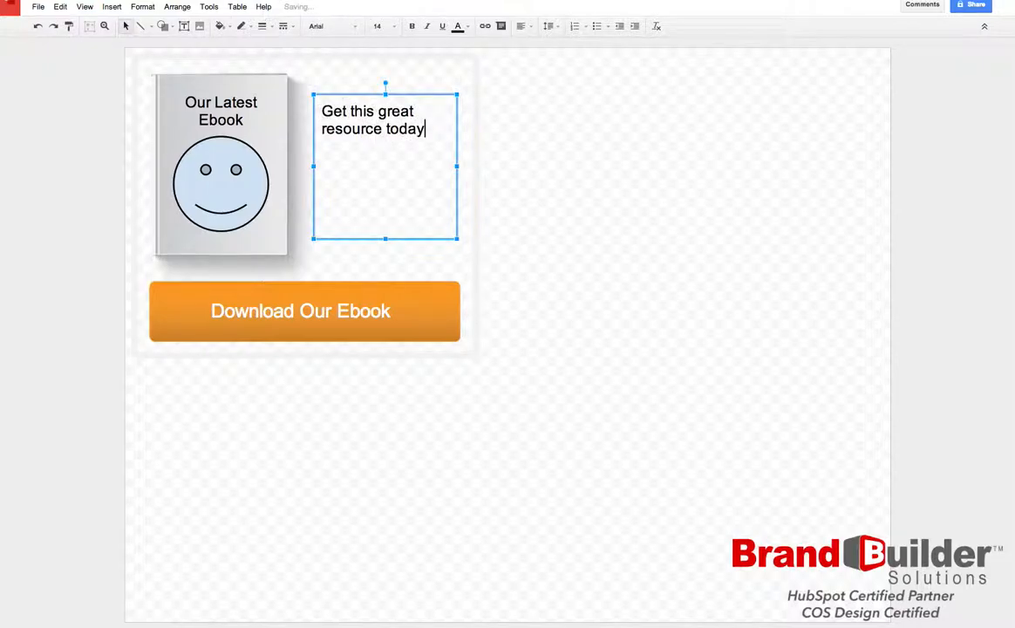
type("by clicking the")
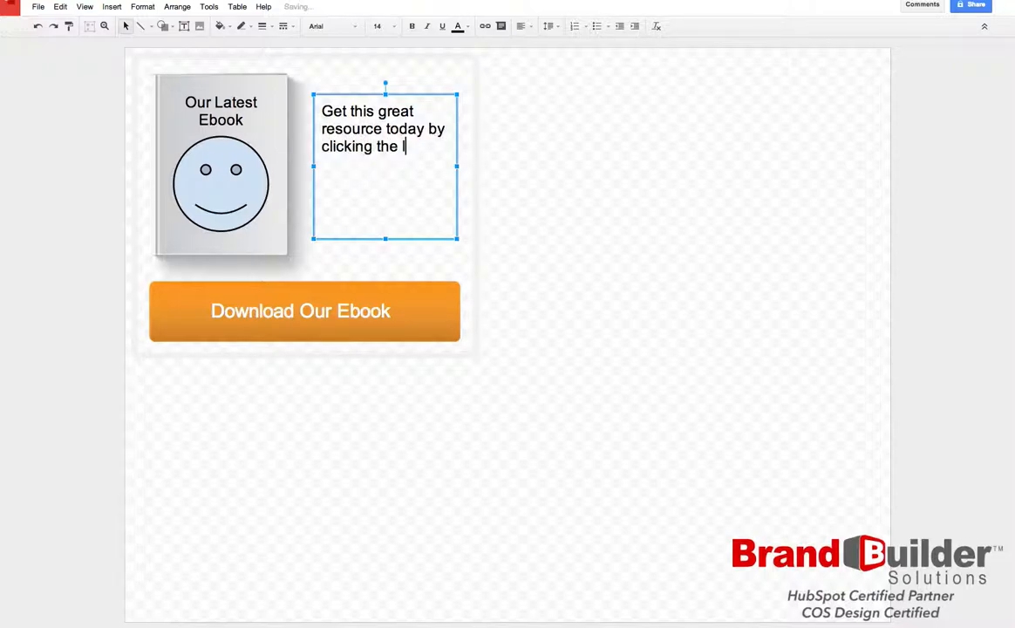
type("ink below!")
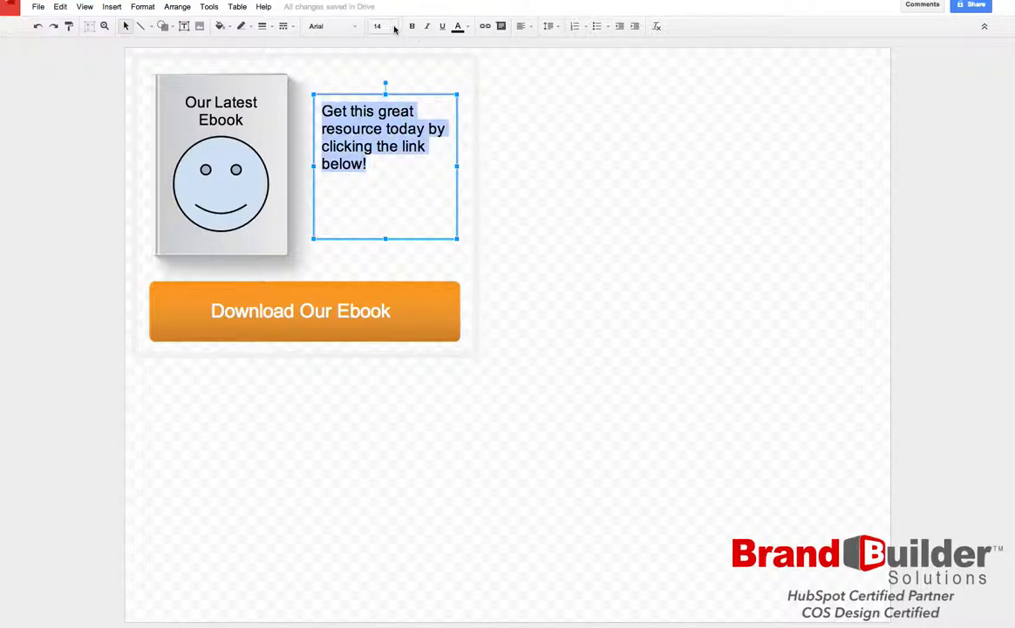
- Raise the promo text to font size 18 and deselect it
left_click(376, 26)
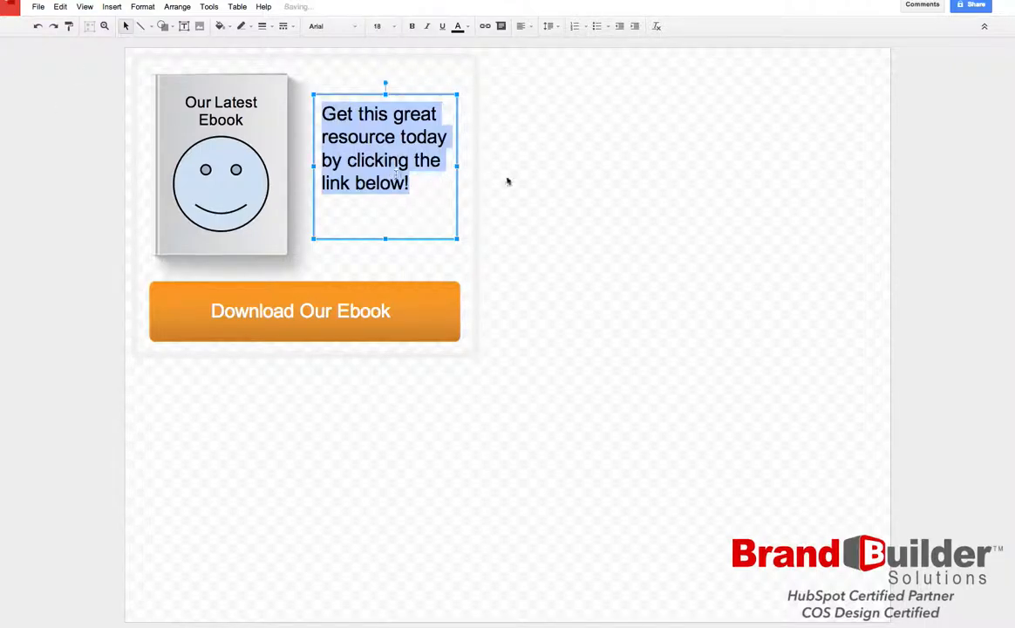
left_click(509, 181)
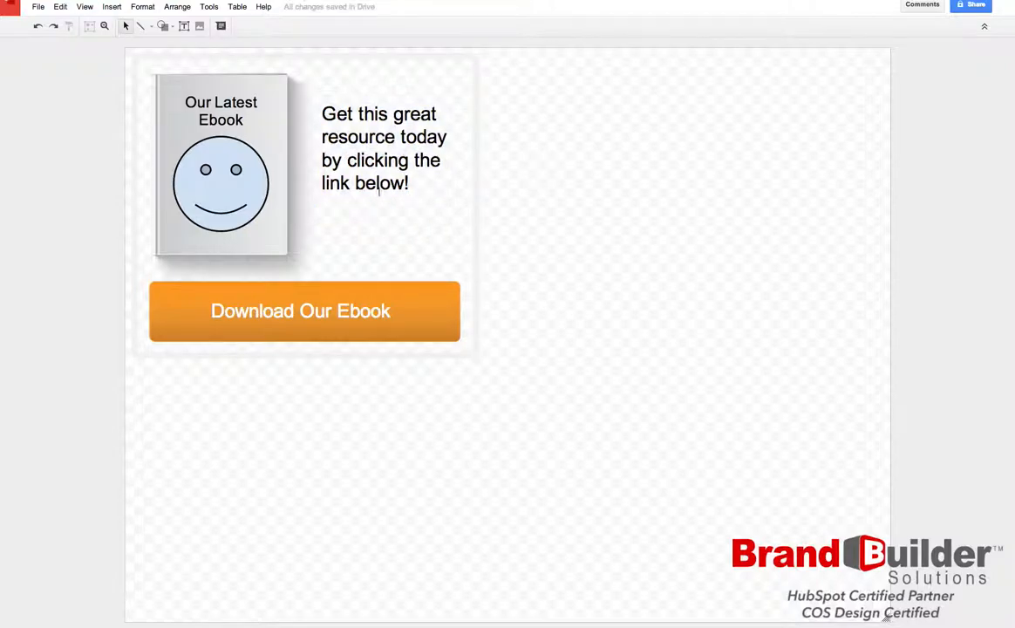
mouse_move(419, 218)
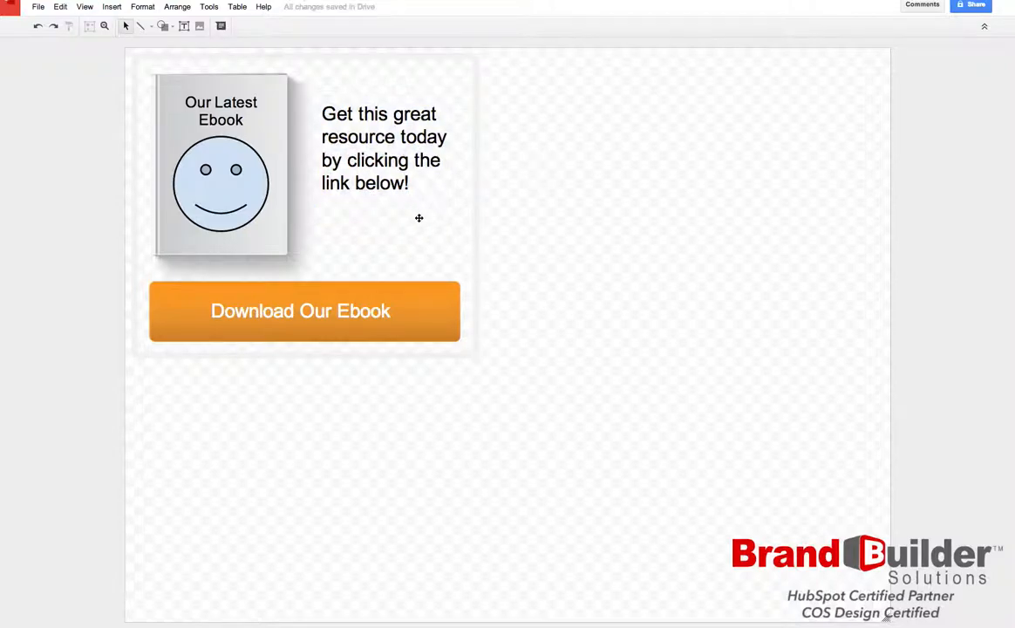